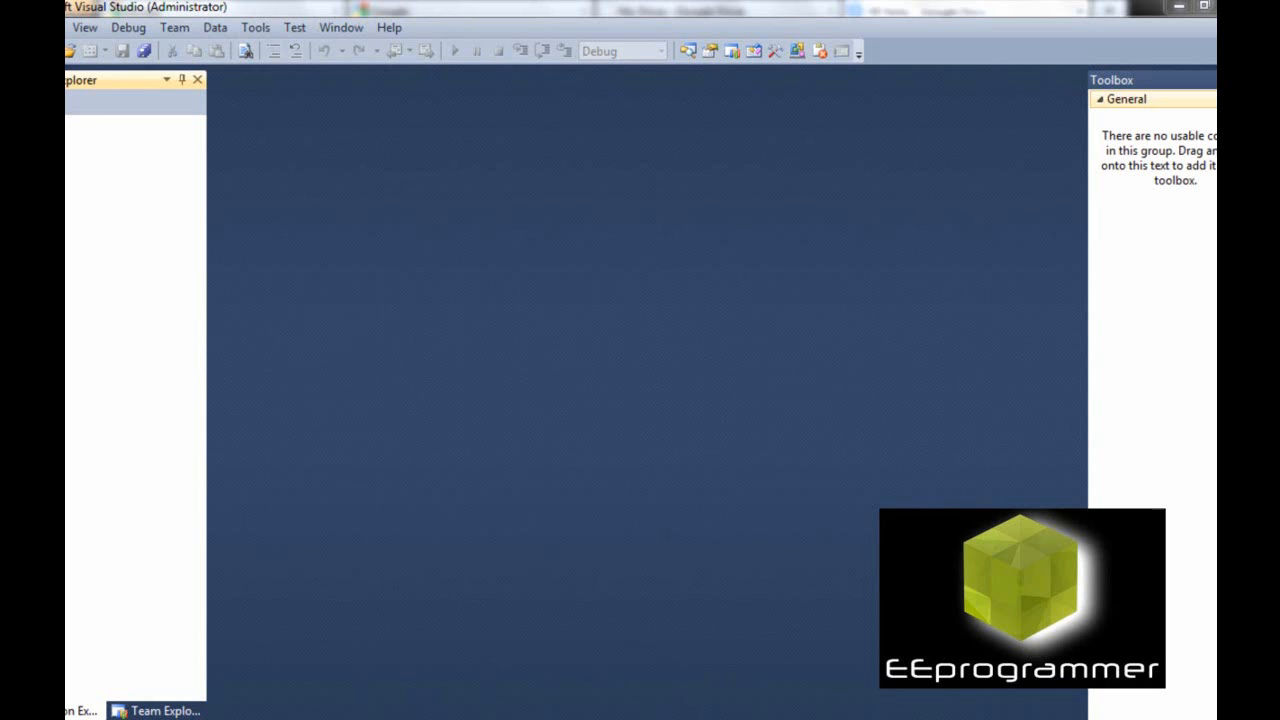
Create a new Windows Forms Application project so an empty Form1 opens in the designer.
click(70, 28)
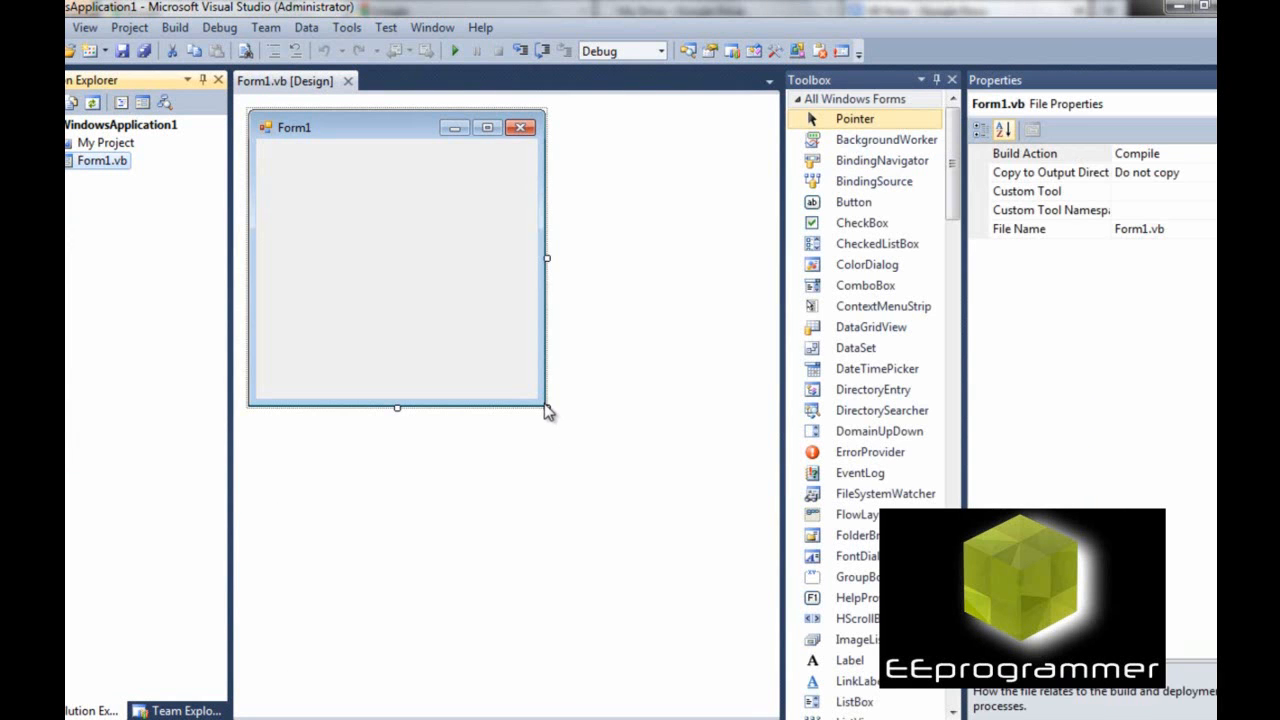
Enlarge Form1 and add two buttons near its bottom labelled SPIN and End.
drag(548, 408, 624, 444)
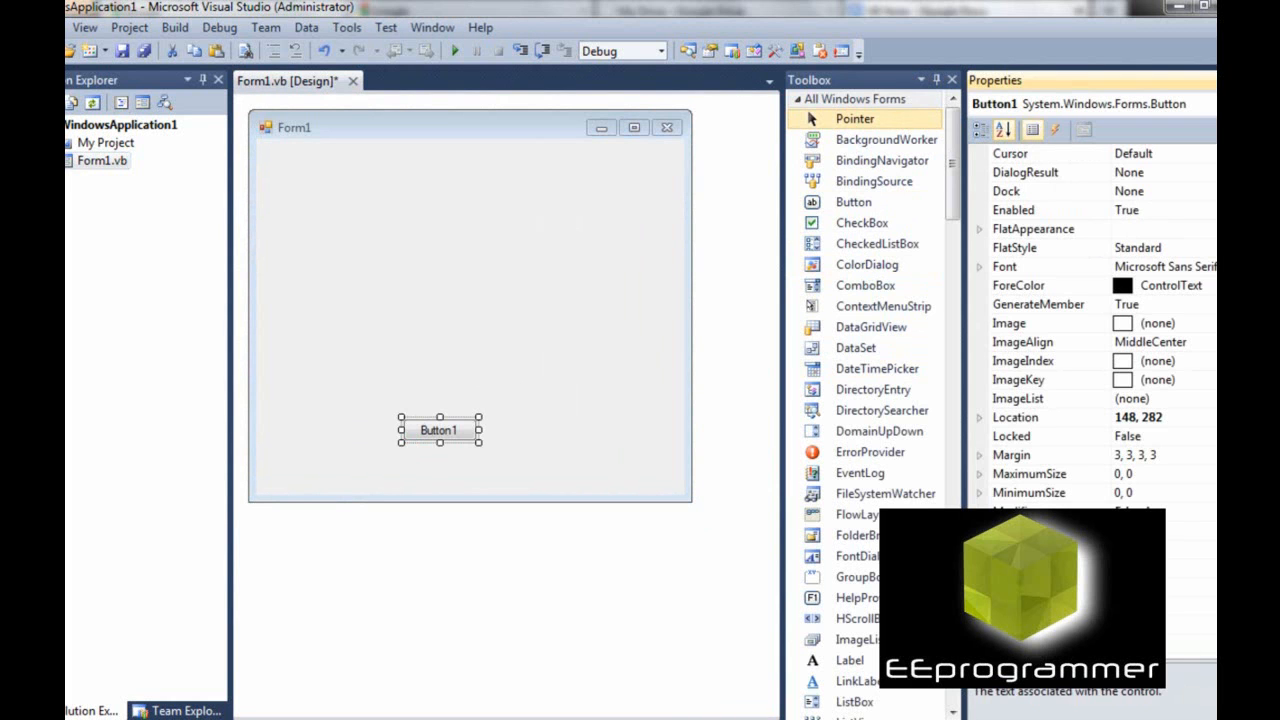
text(SPIN)
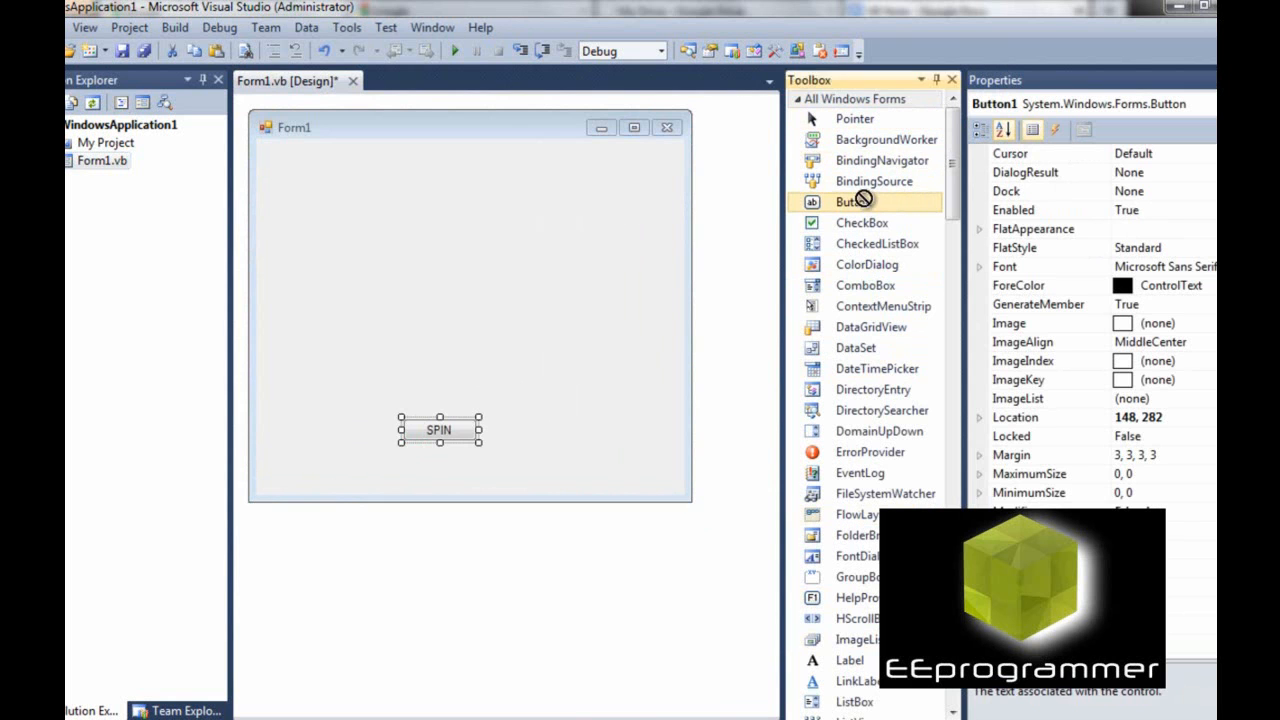
drag(852, 200, 520, 428)
text(End)
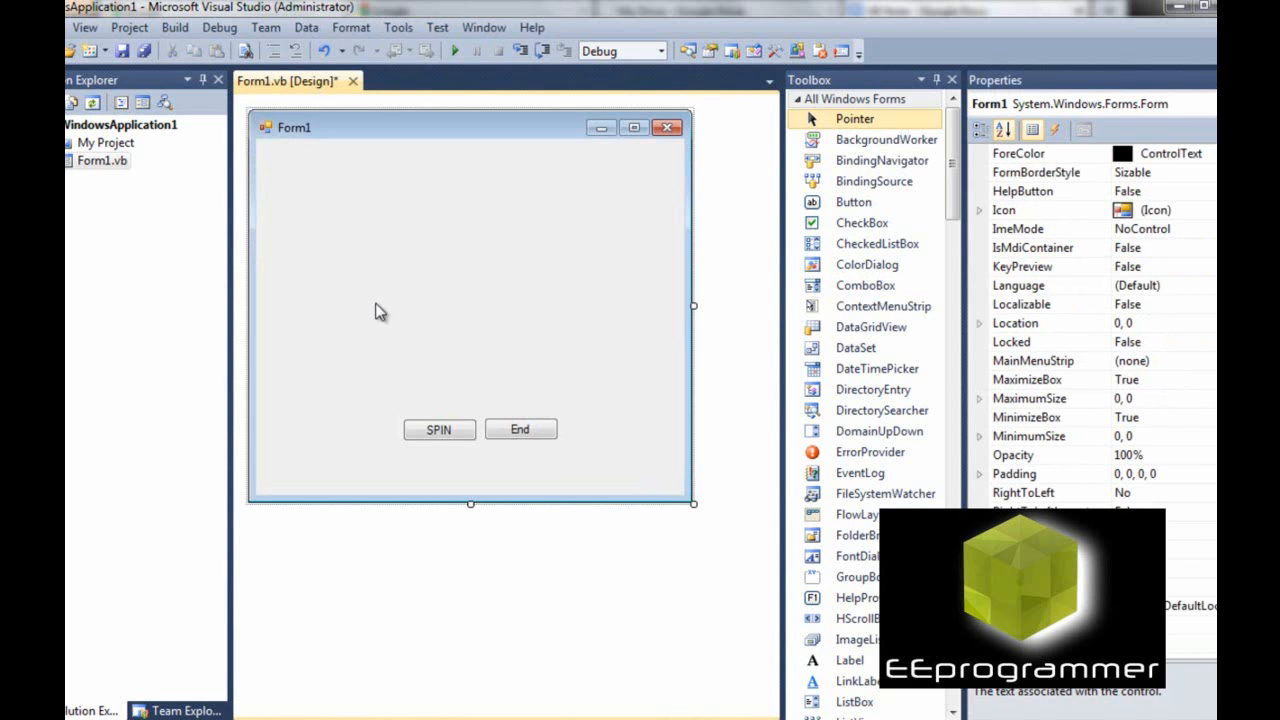
mouse_move(886, 140)
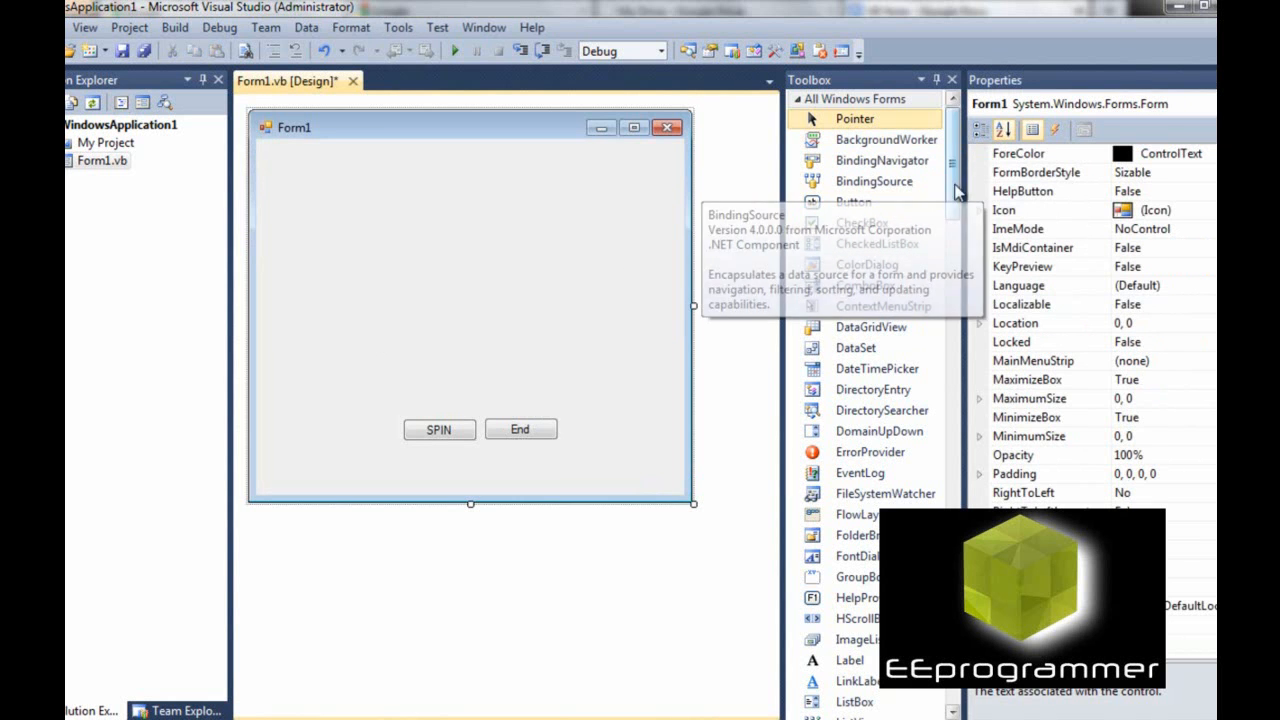
Drop three TextBox controls in a row above the SPIN and End buttons.
scroll(down, 3)
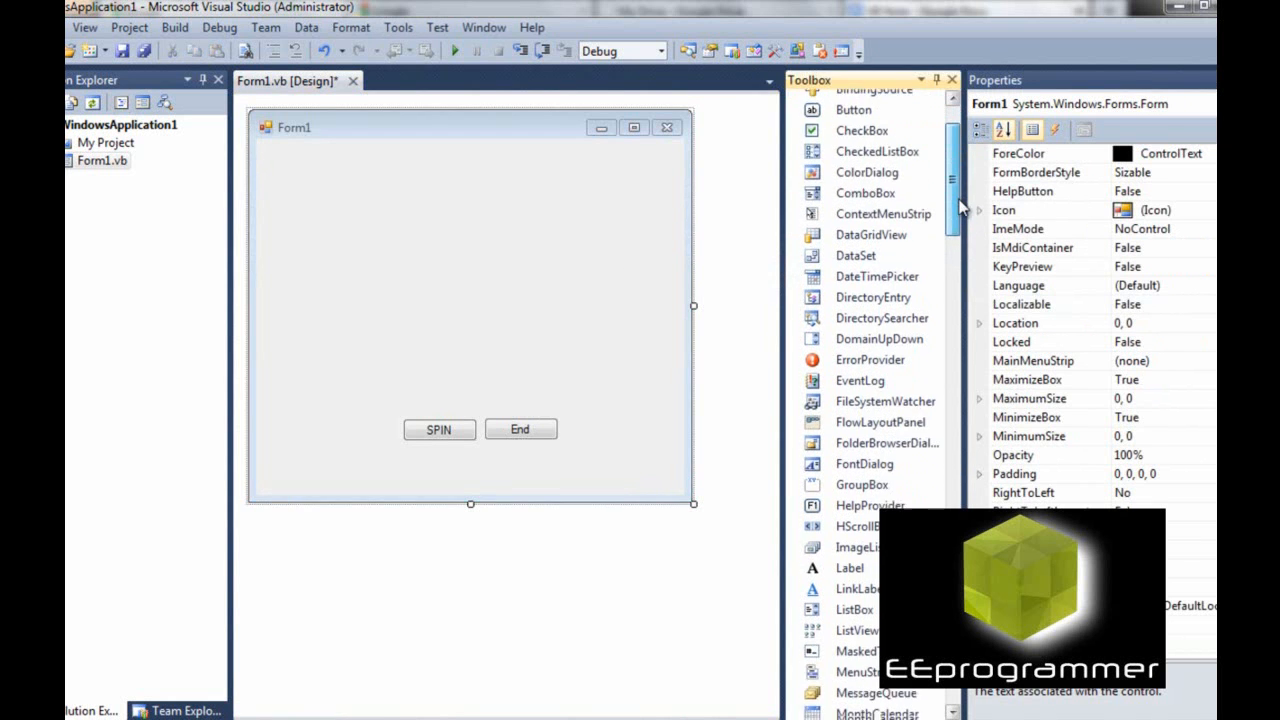
scroll(down, 3)
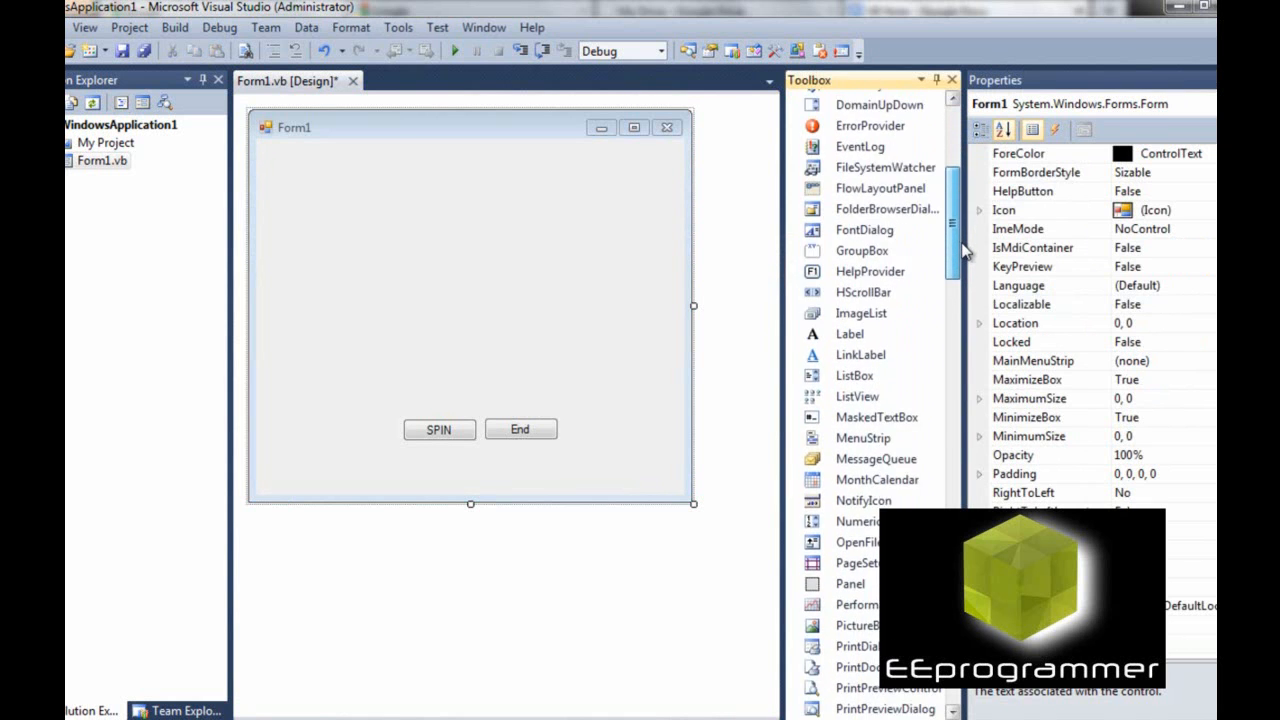
scroll(down, 3)
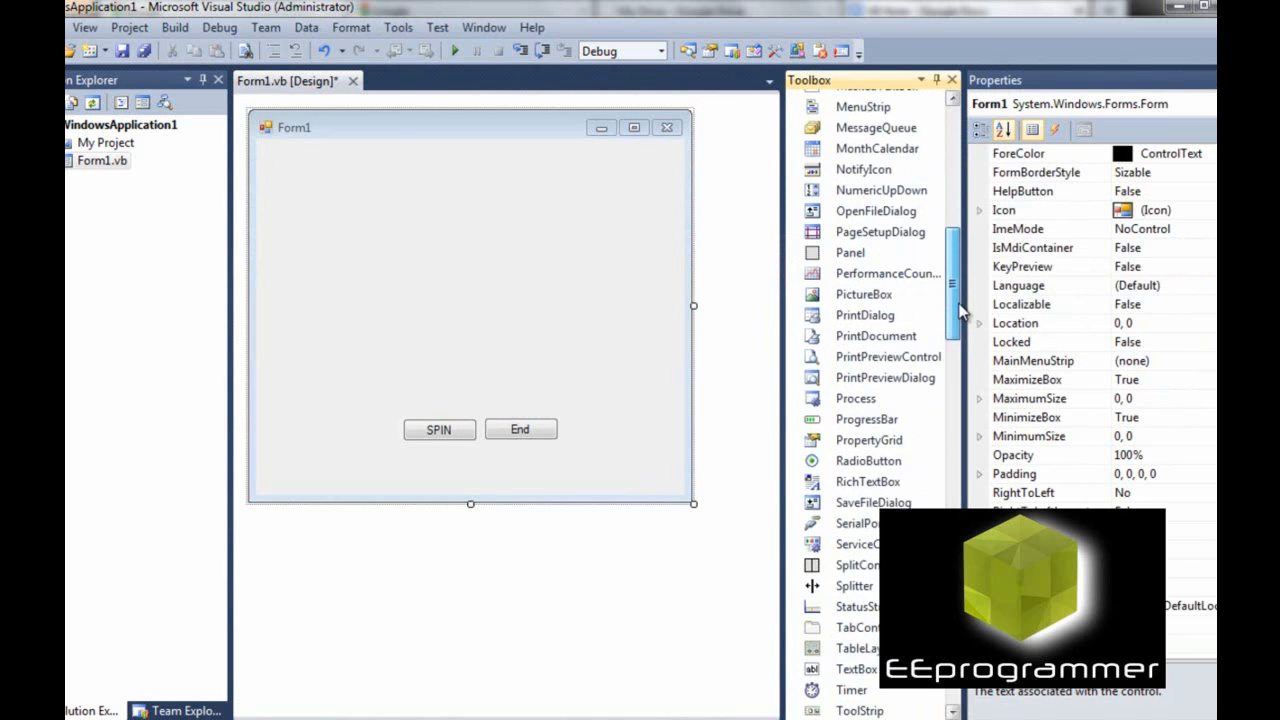
scroll(down, 3)
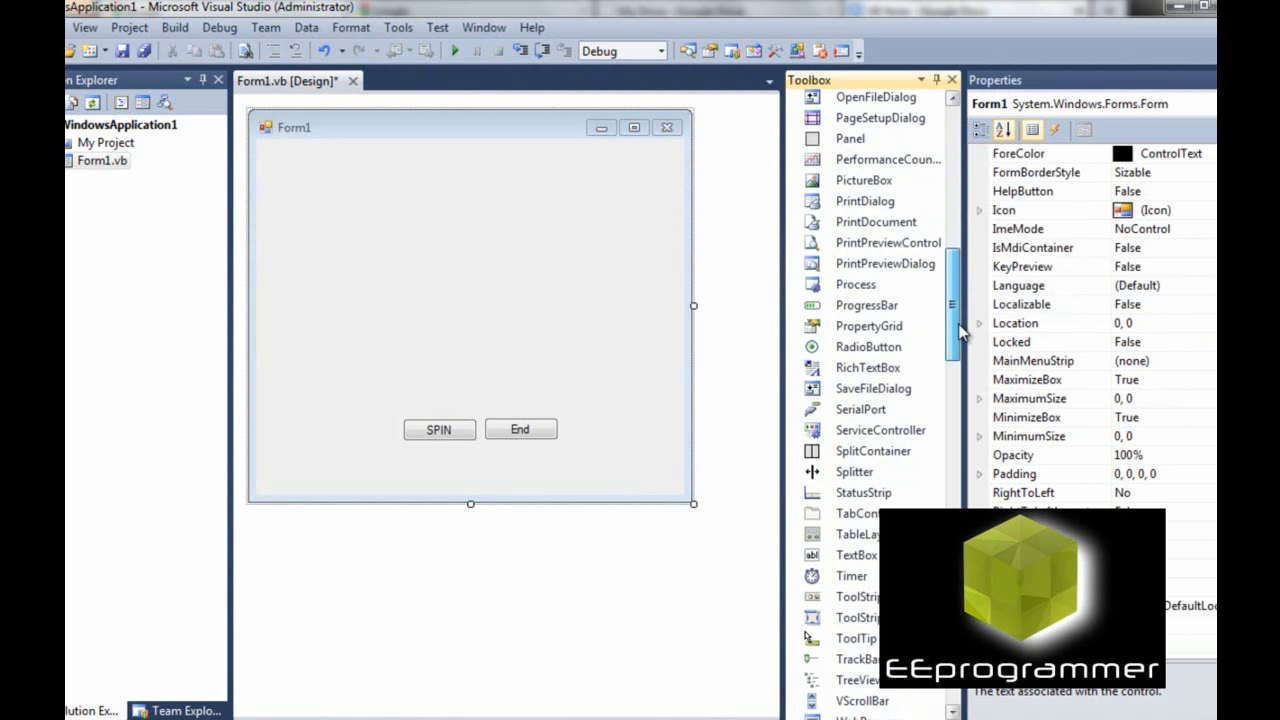
scroll(down, 3)
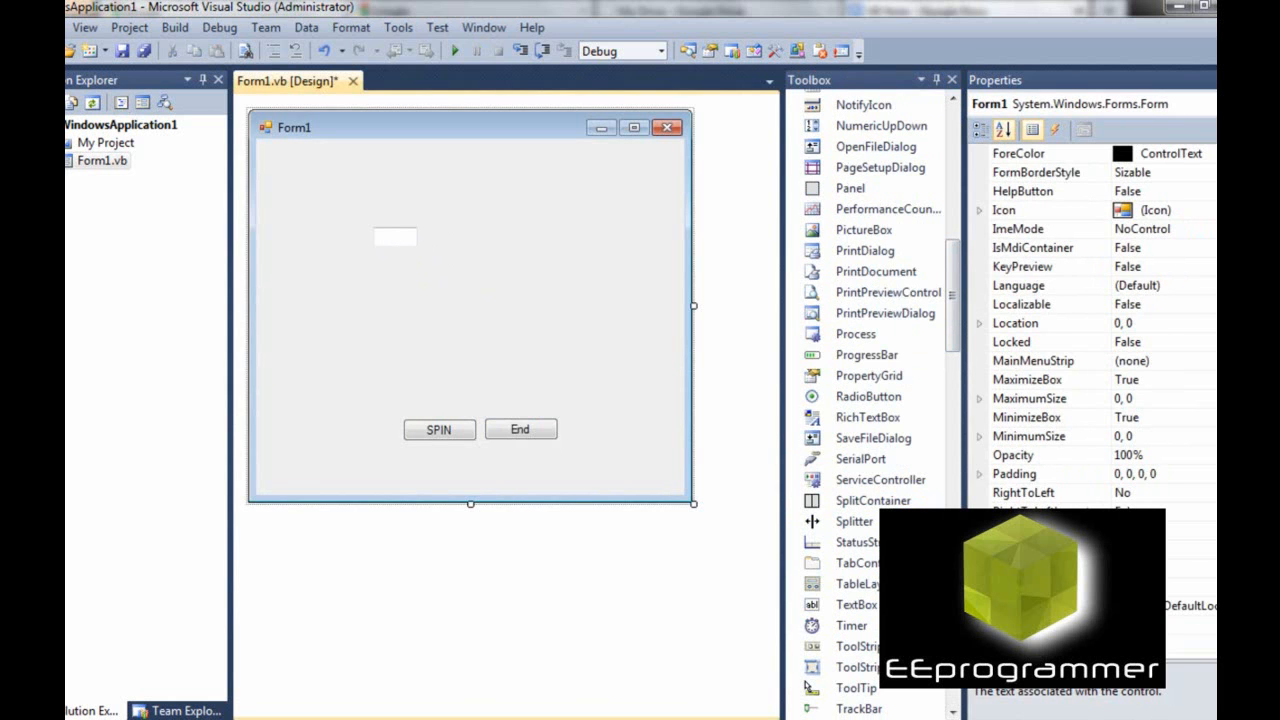
click(396, 236)
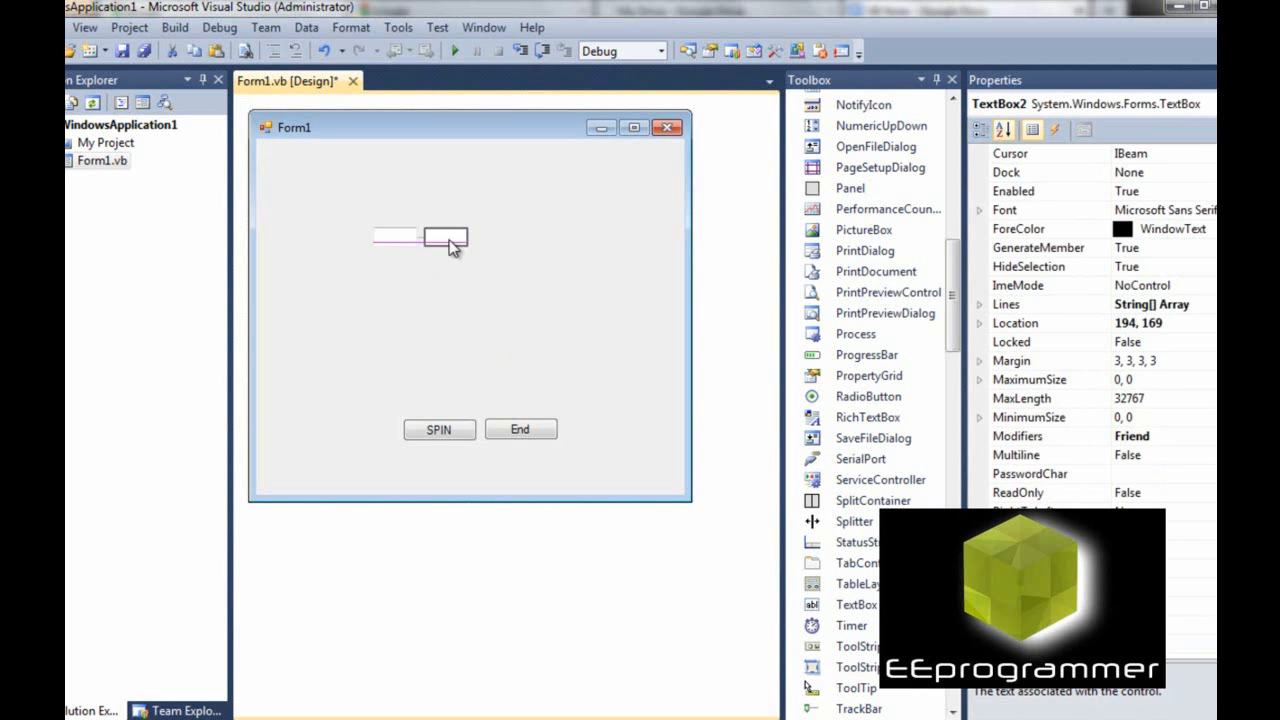
click(520, 250)
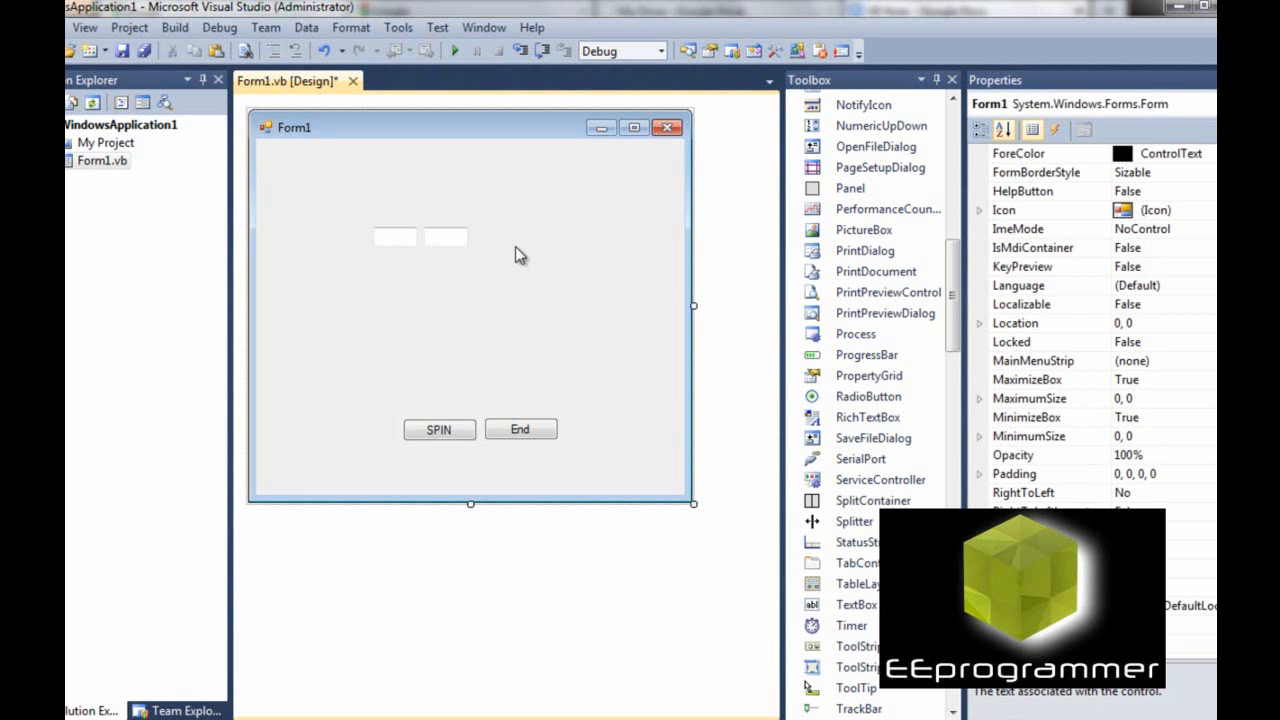
mouse_move(456, 236)
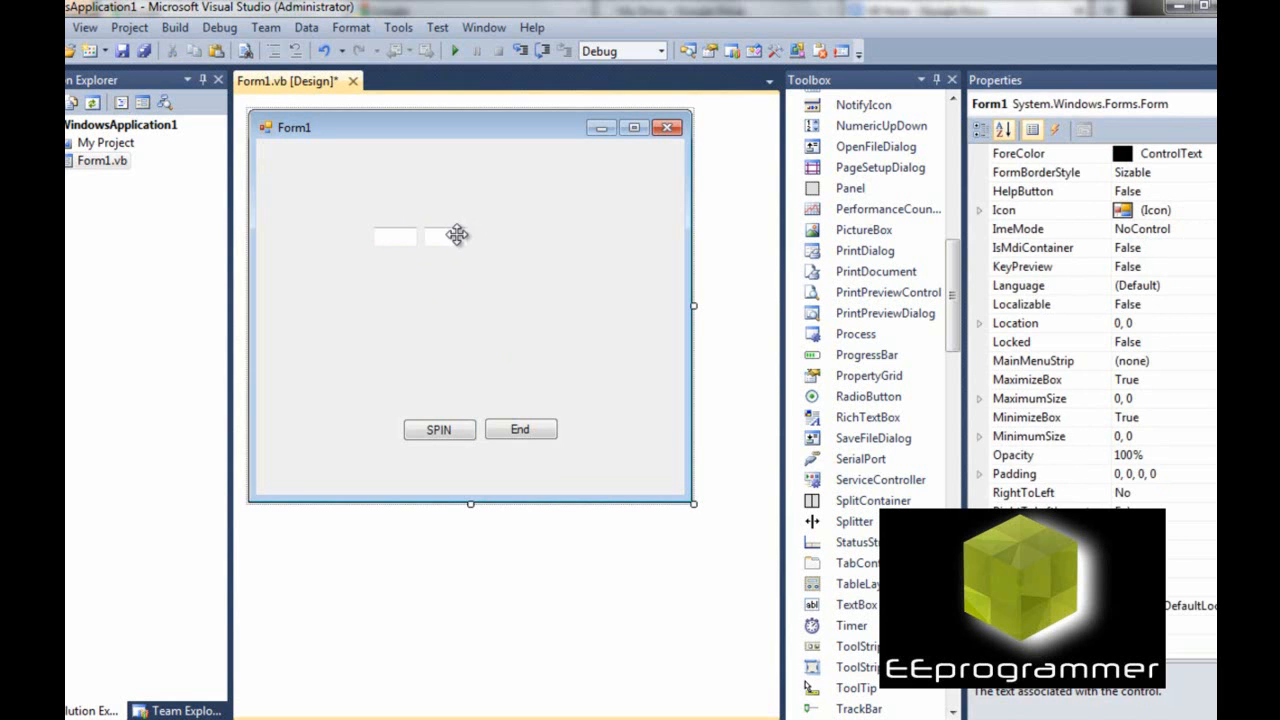
mouse_move(504, 250)
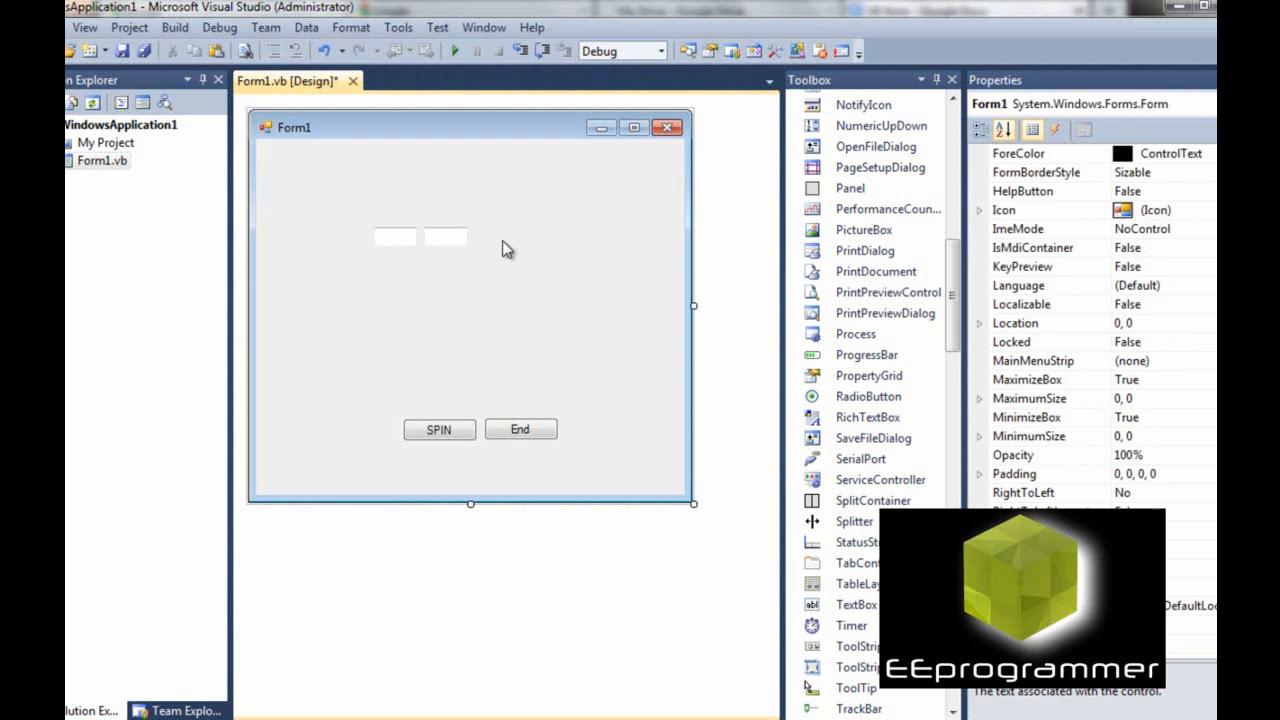
click(496, 238)
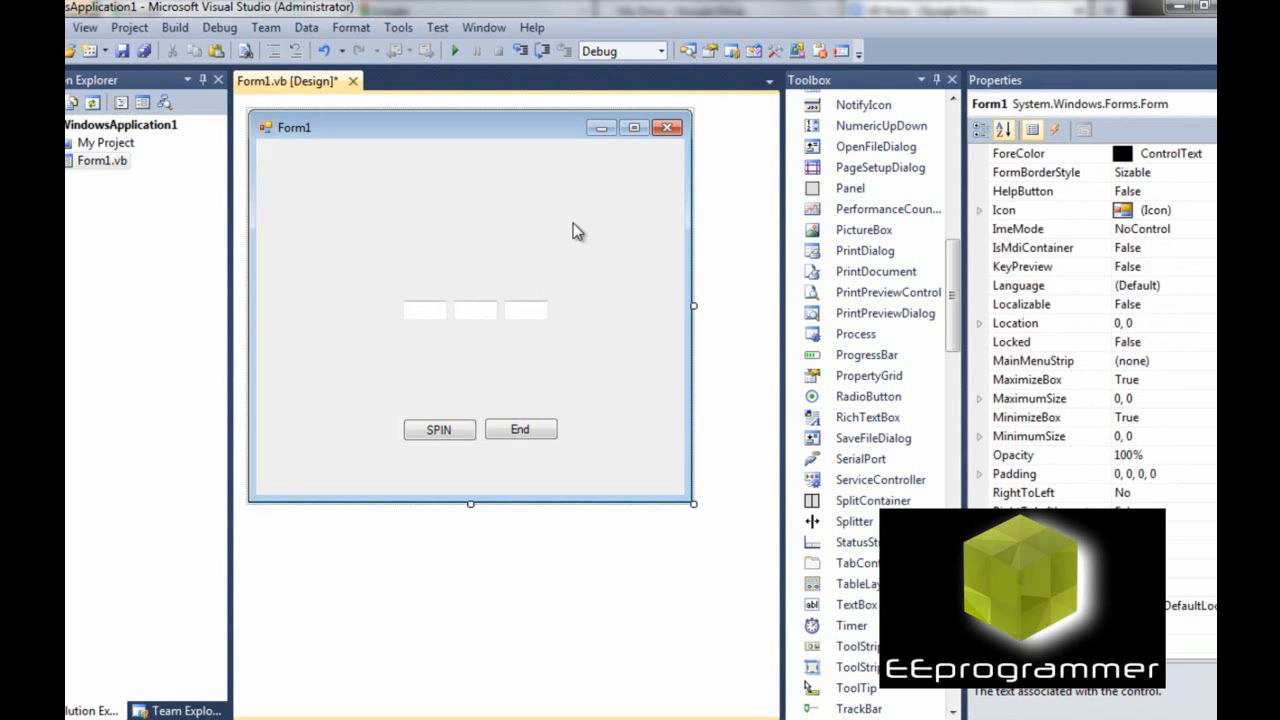
mouse_move(372, 280)
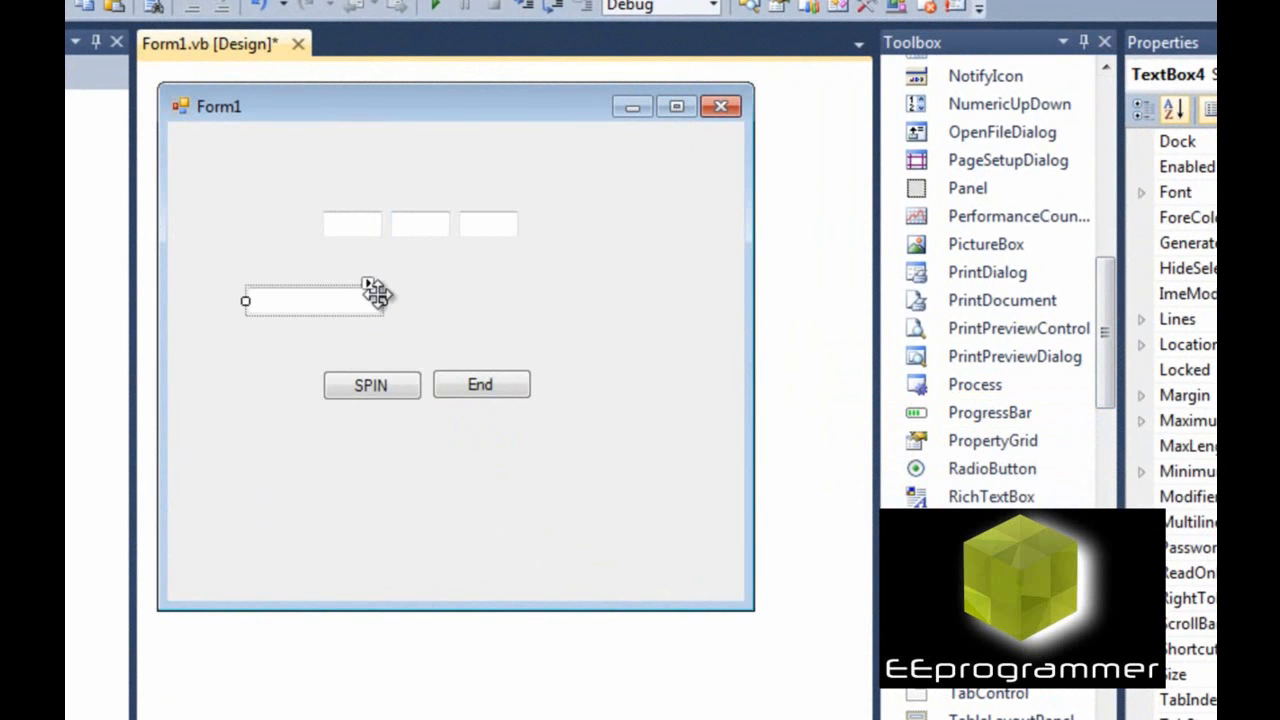
Add a wider fourth text box below the three and shrink Form1 to fit its controls.
drag(316, 300, 420, 302)
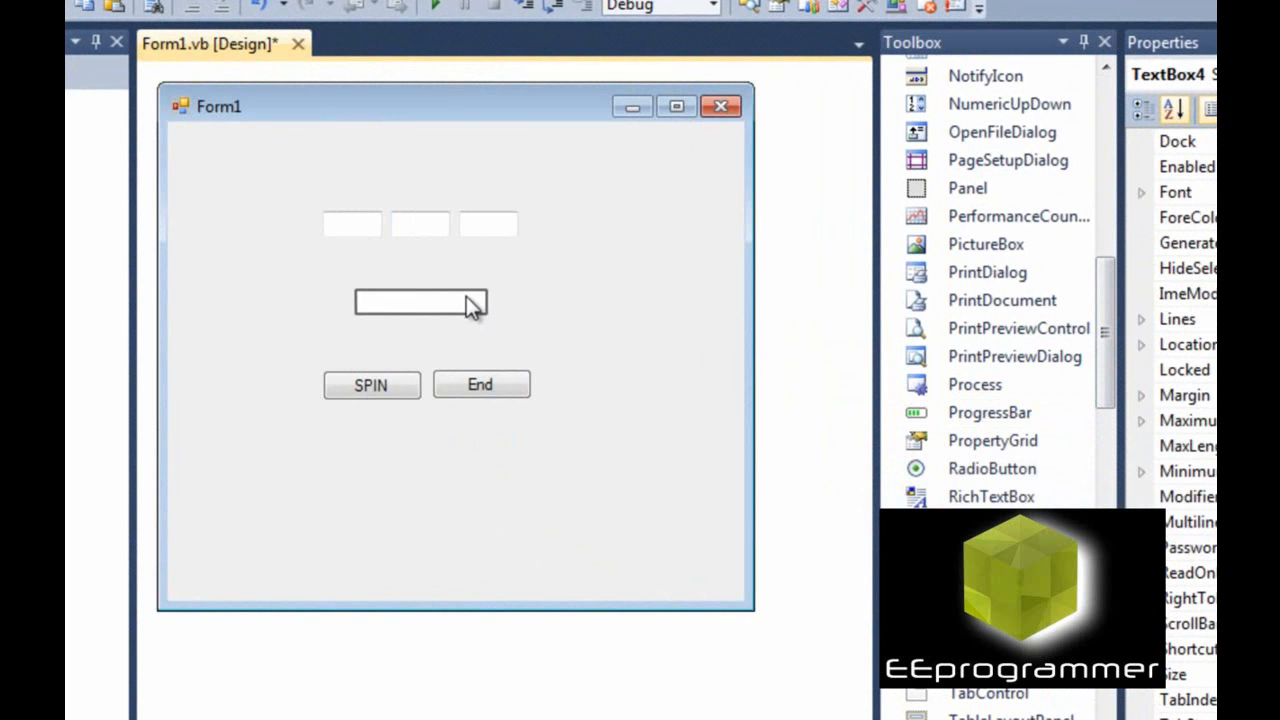
click(590, 400)
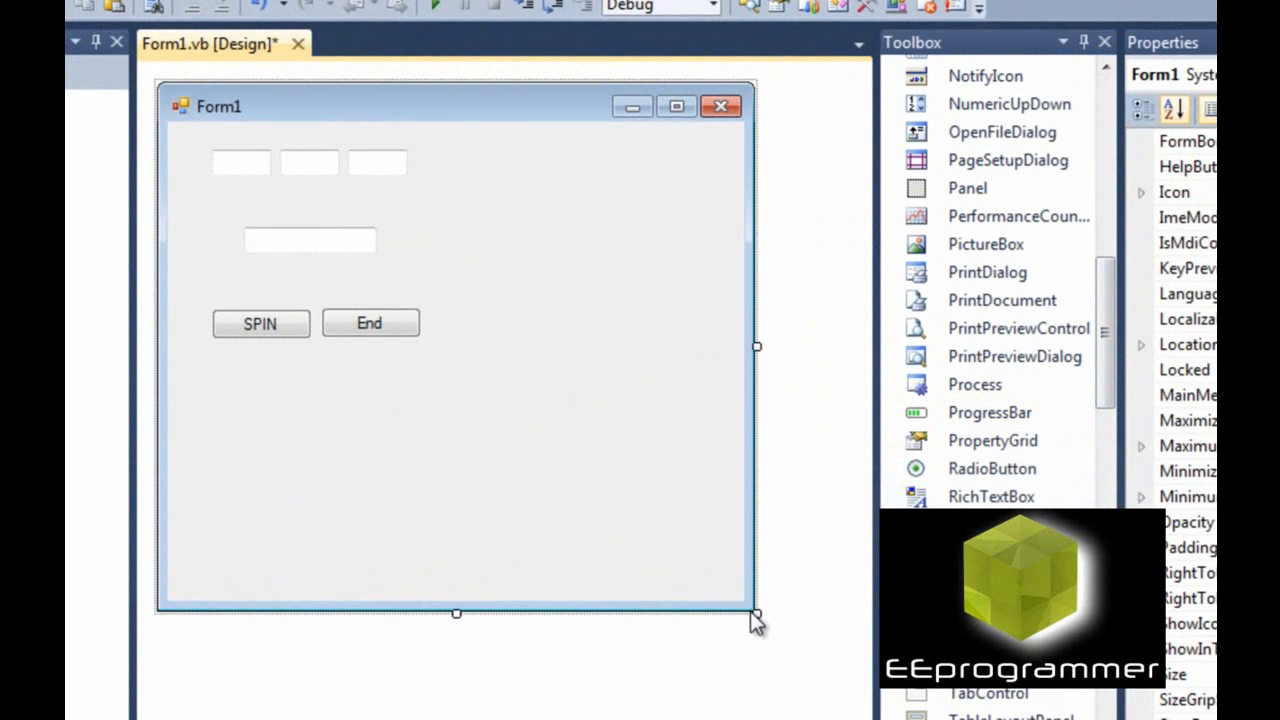
drag(756, 612, 476, 396)
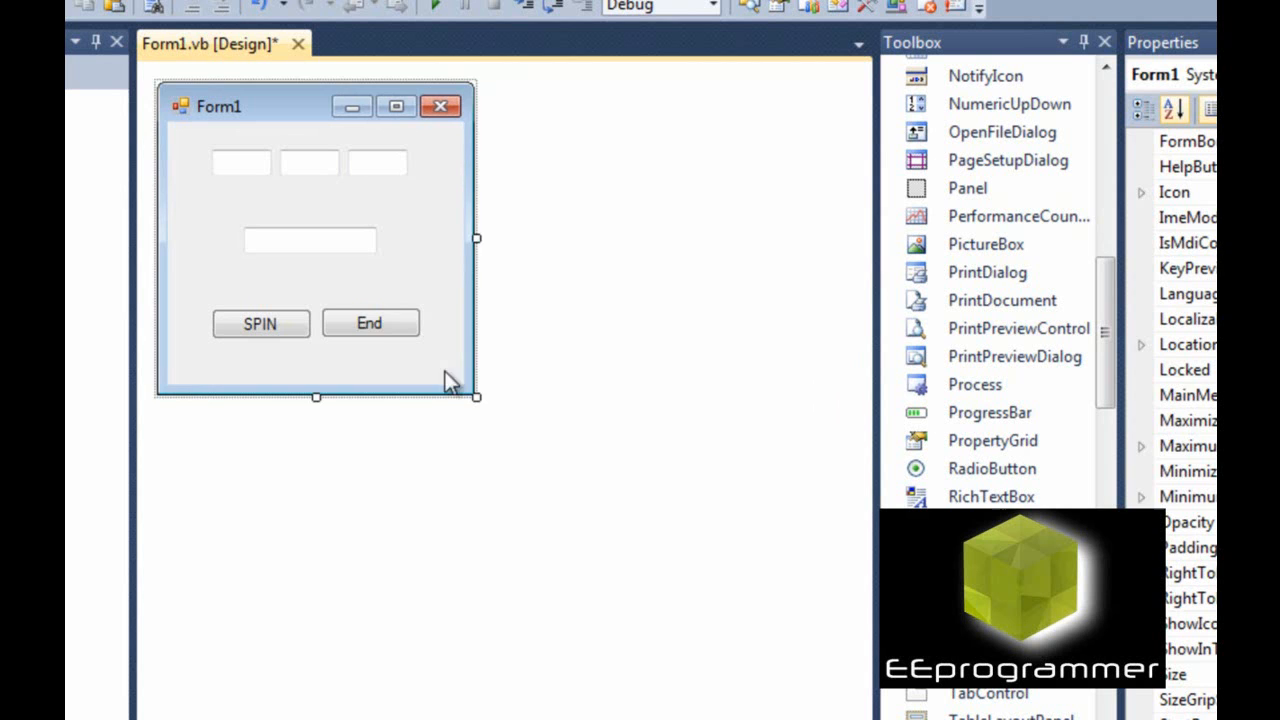
click(368, 324)
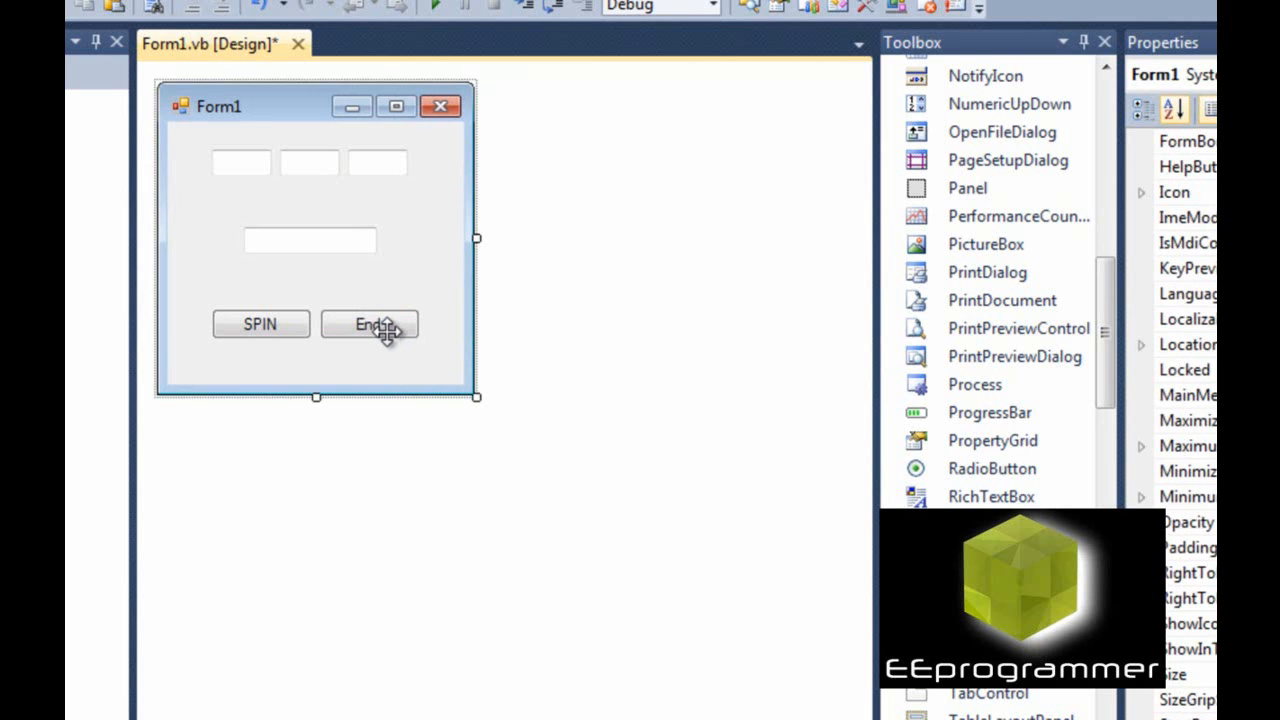
double_click(370, 324)
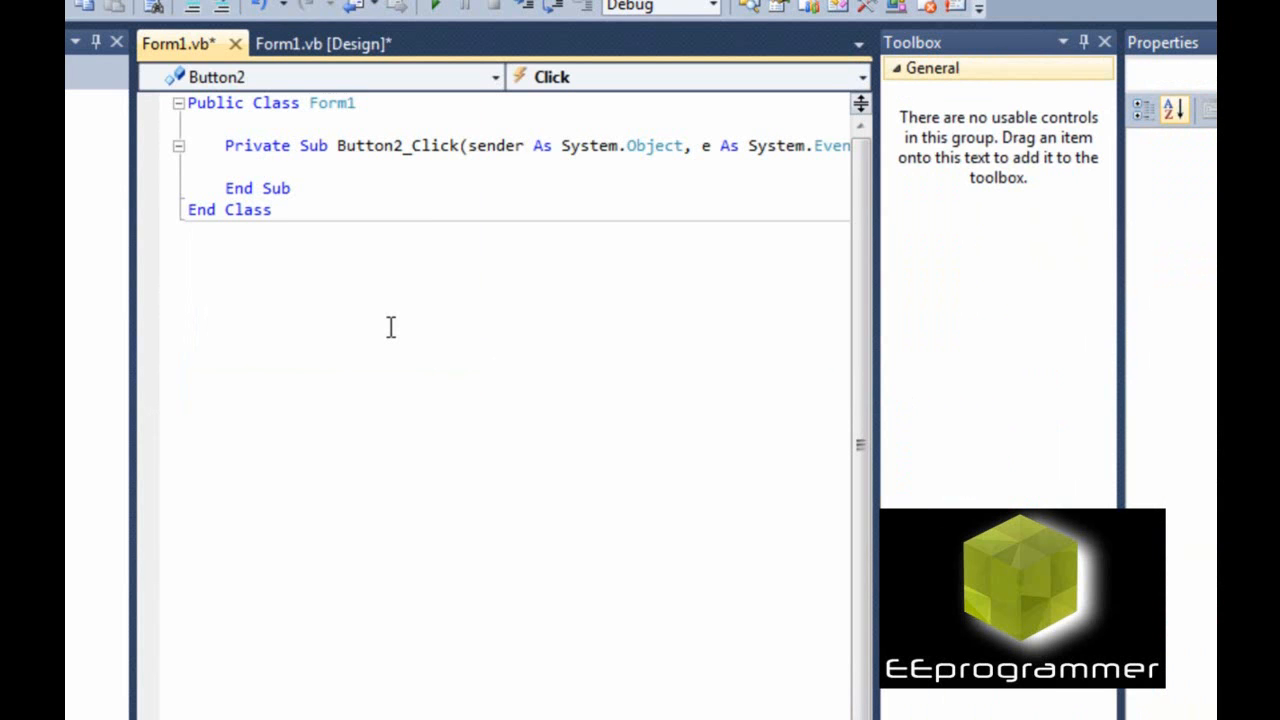
text(End)
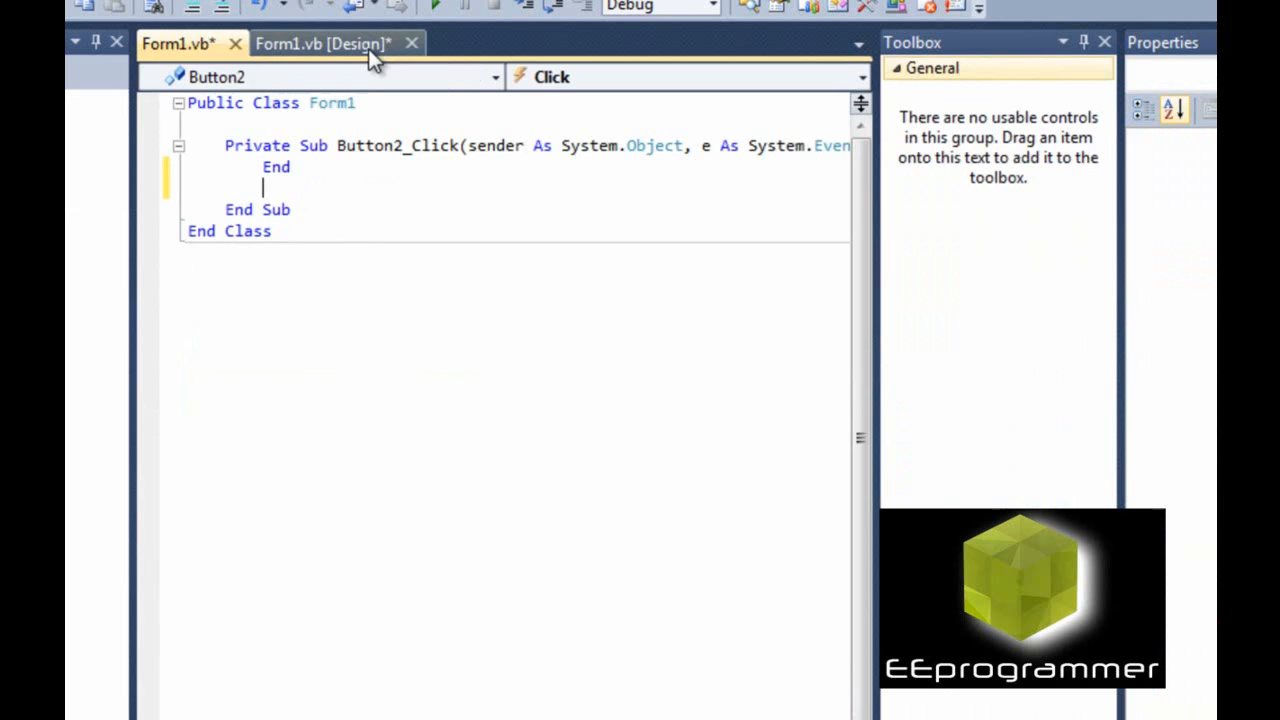
click(322, 44)
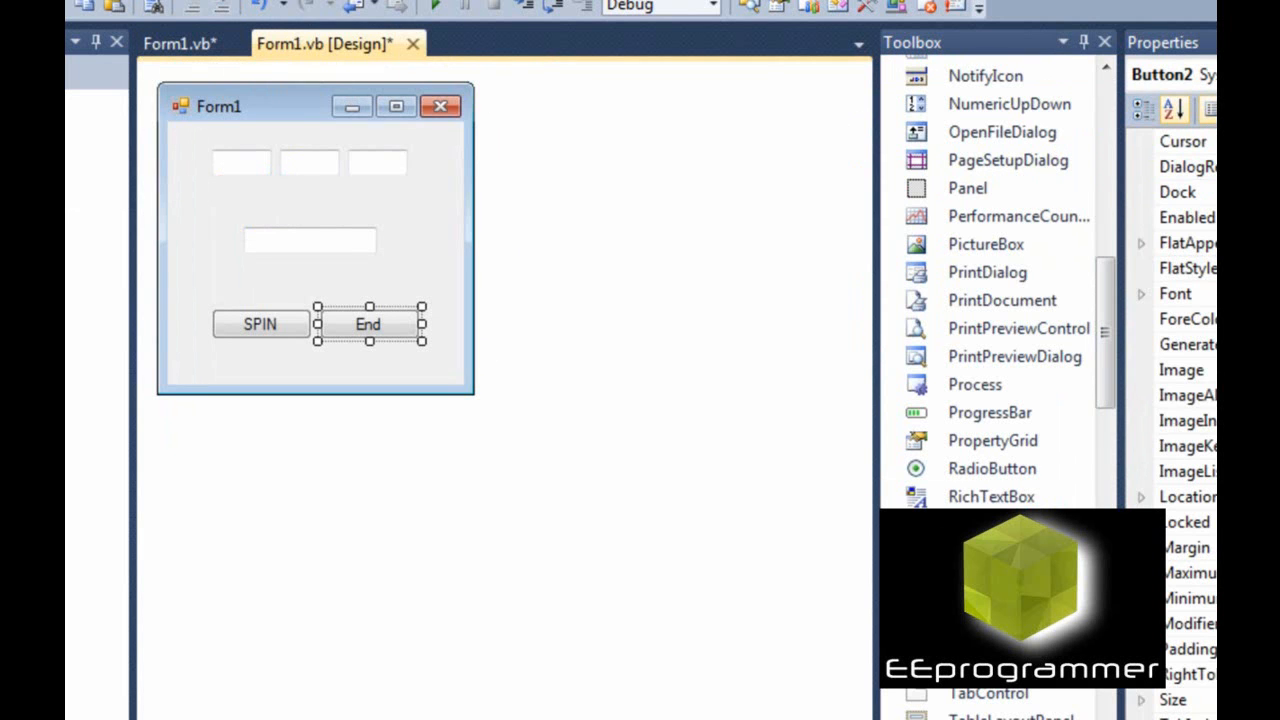
mouse_move(364, 200)
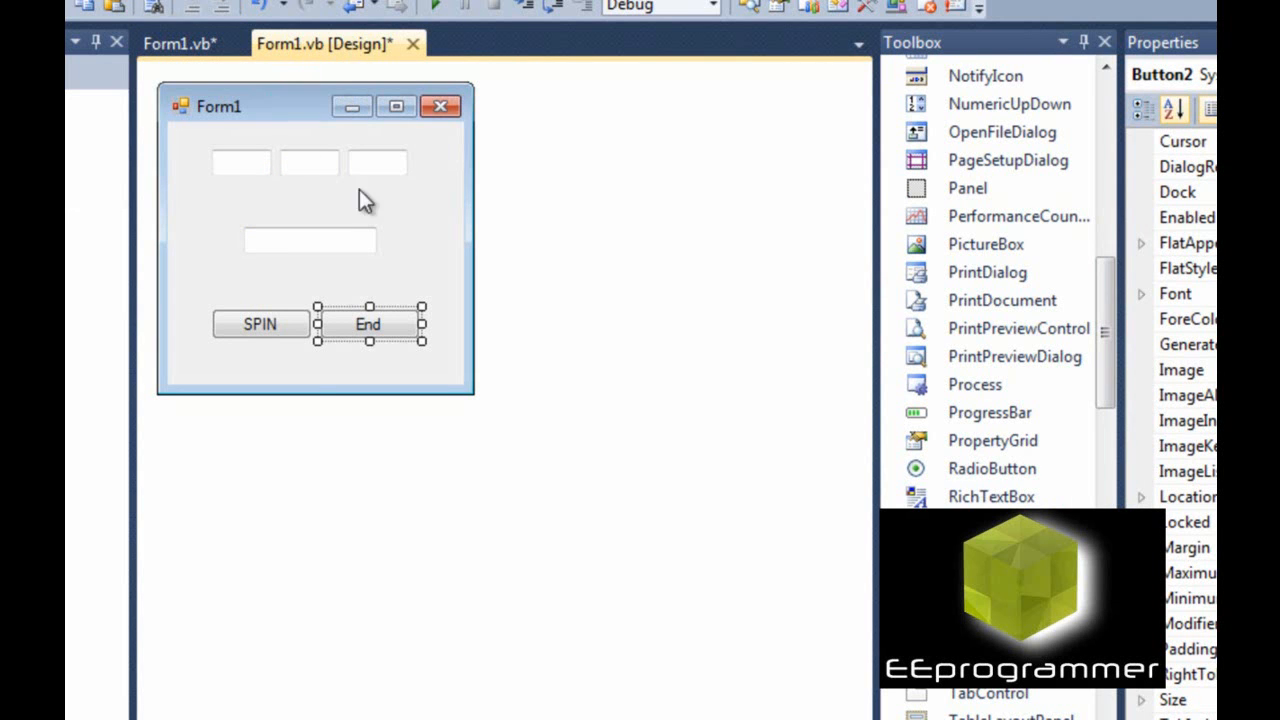
click(400, 200)
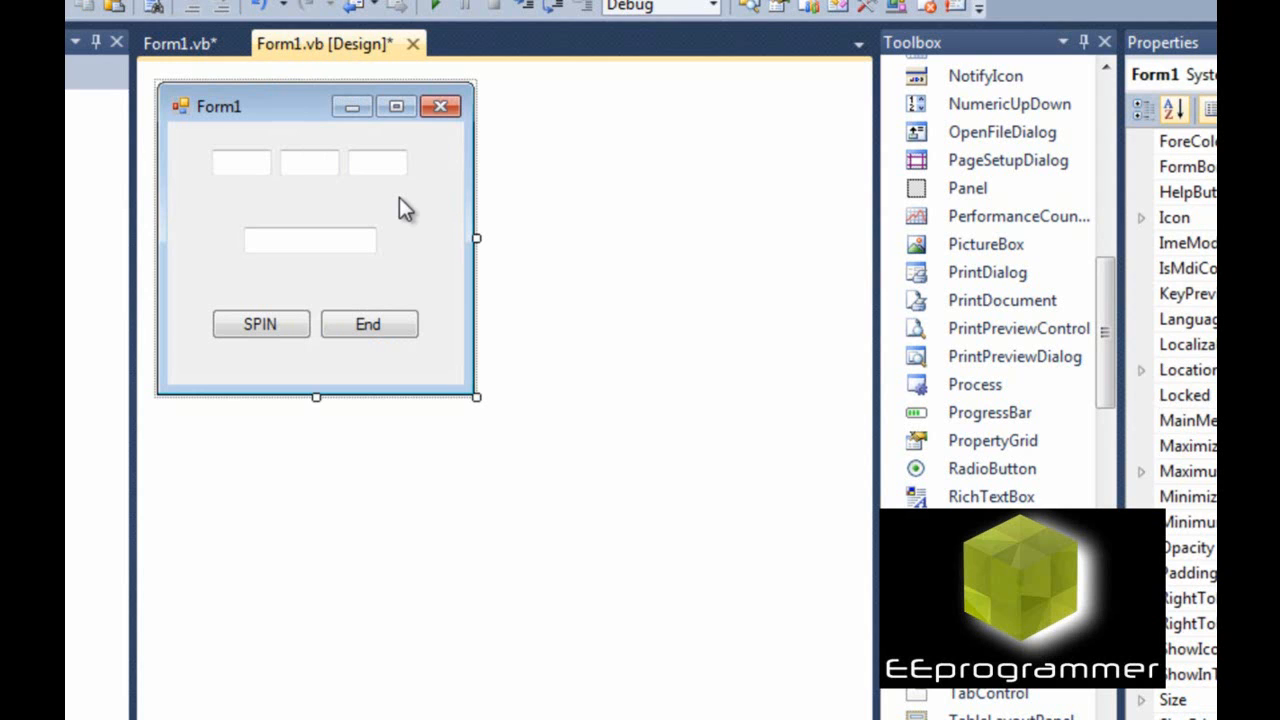
mouse_move(264, 320)
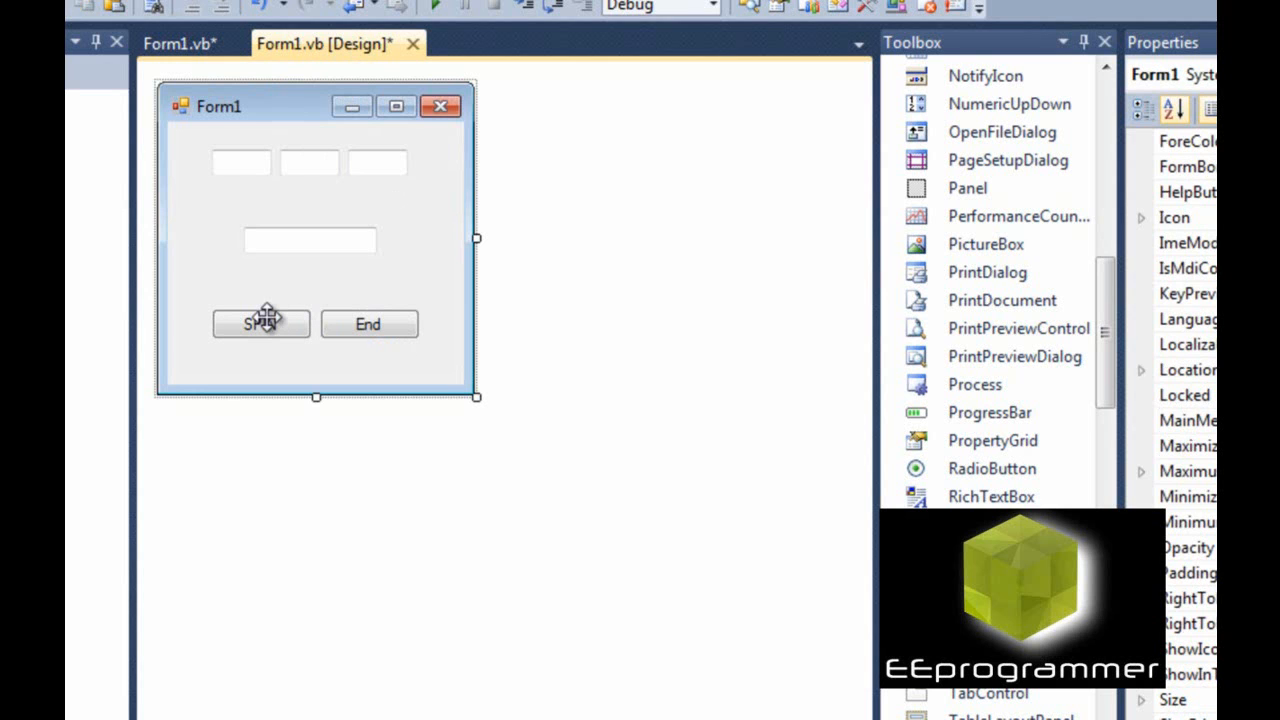
In Button1_Click, build the random-digit expression CStr(Int(Rnd() * 10)).
double_click(260, 324)
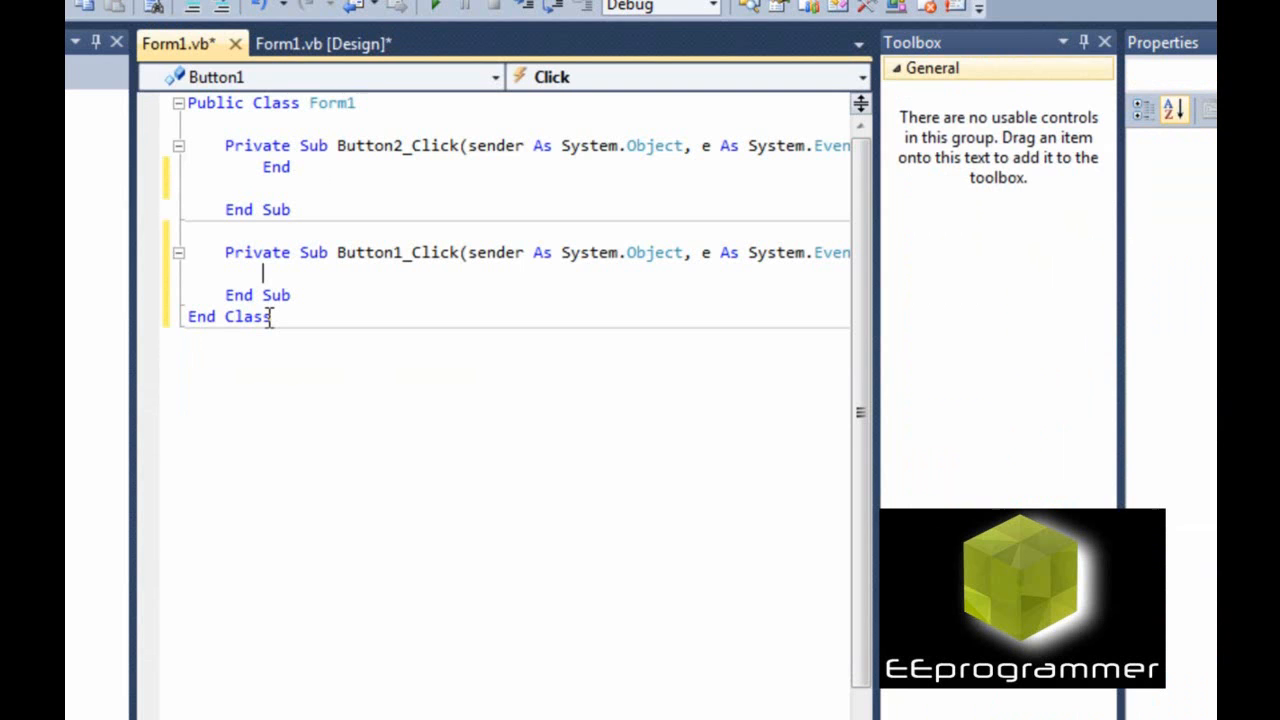
text(Rnd()
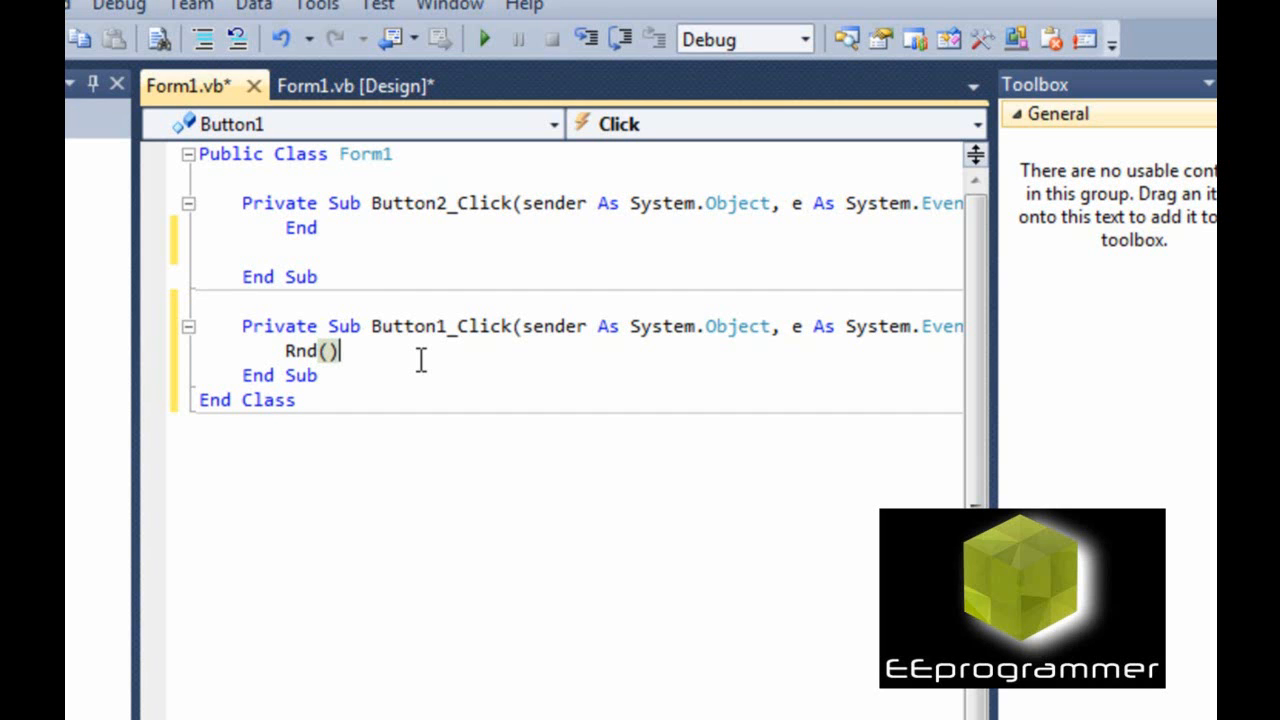
text(*10)
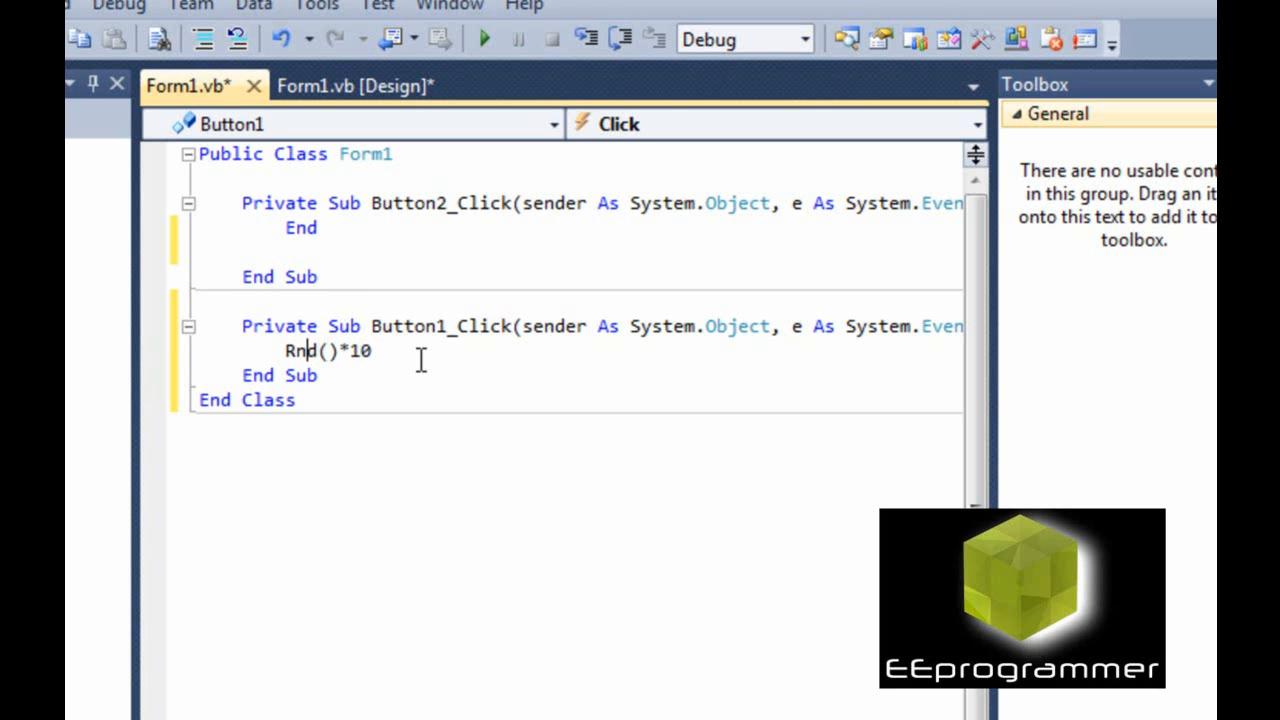
text(()
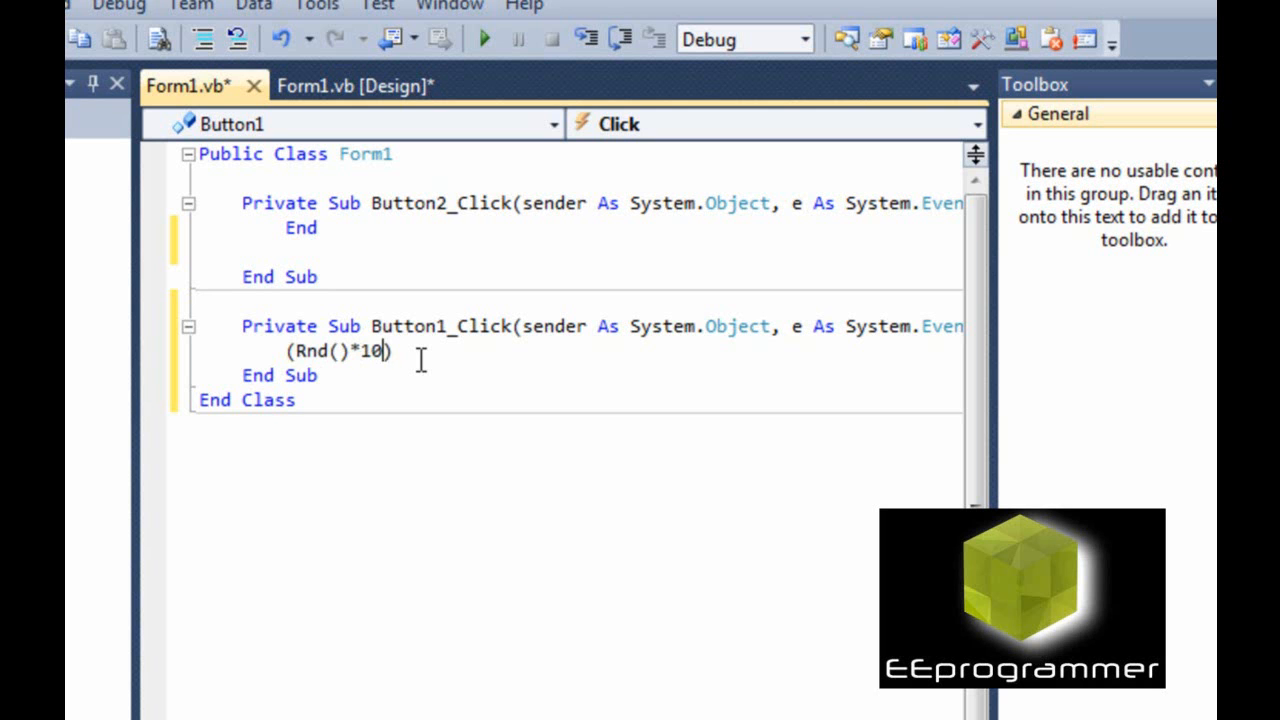
text(int)
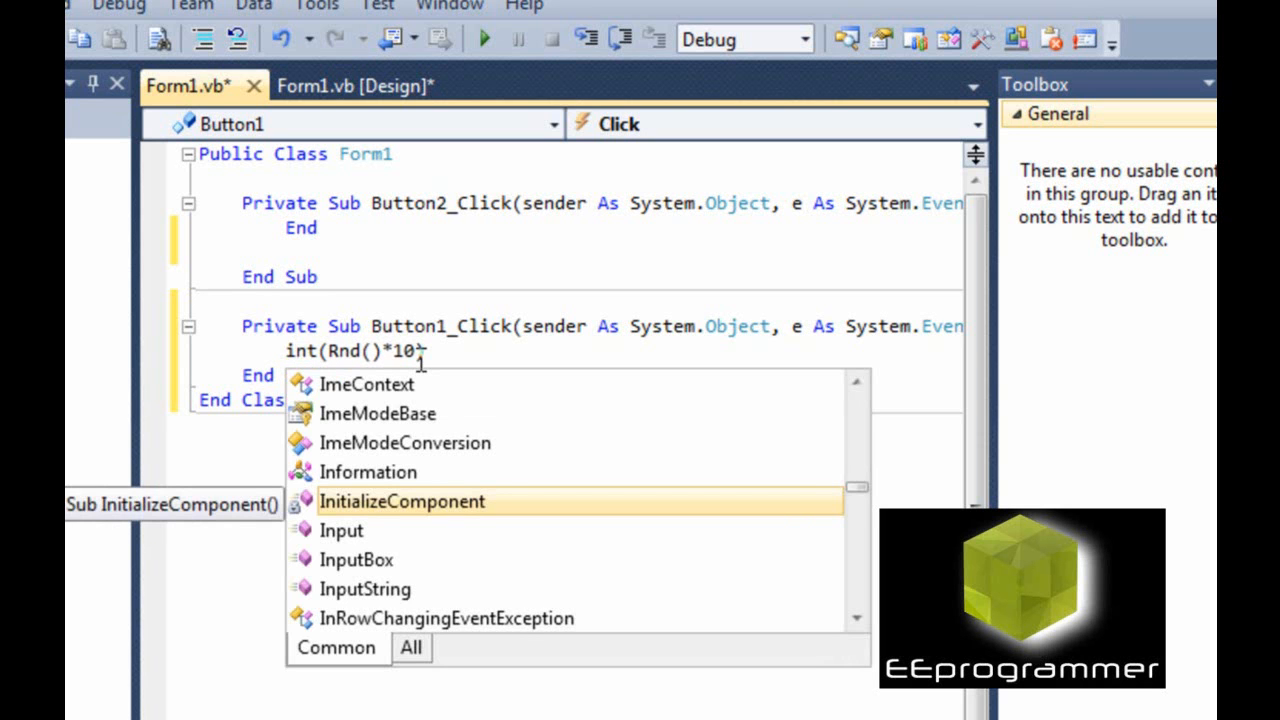
key(escape)
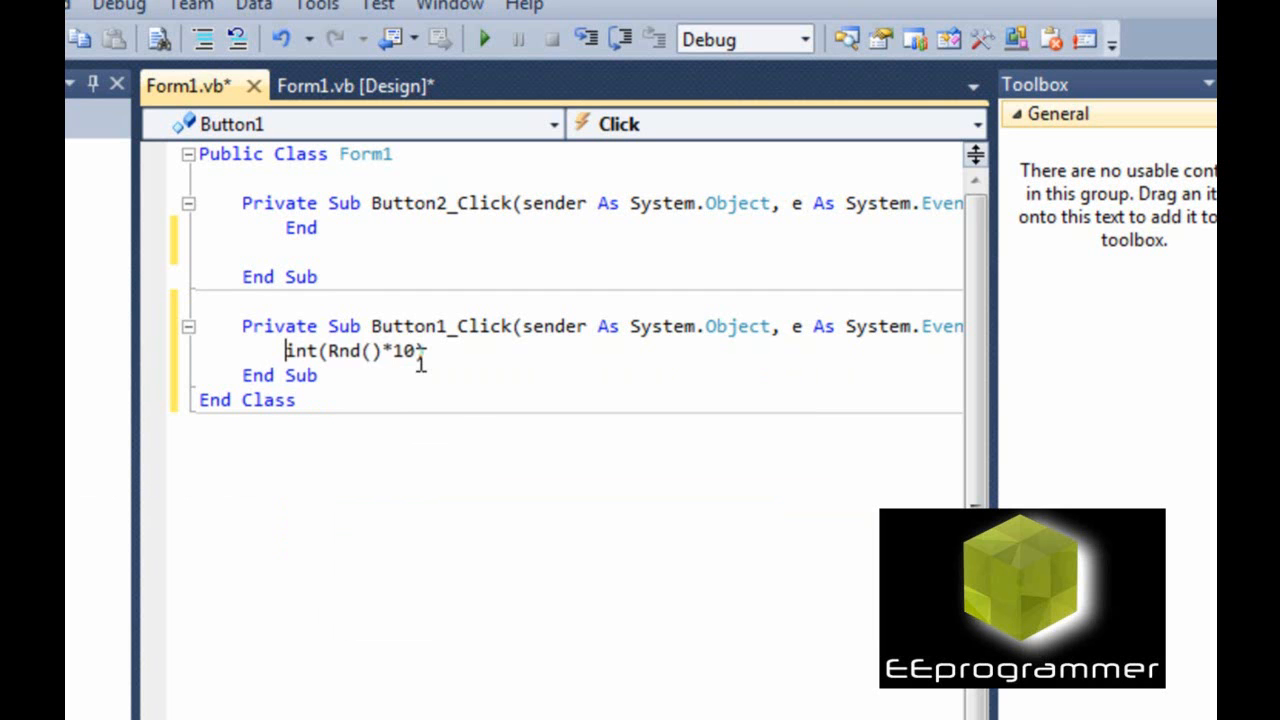
text(CS)
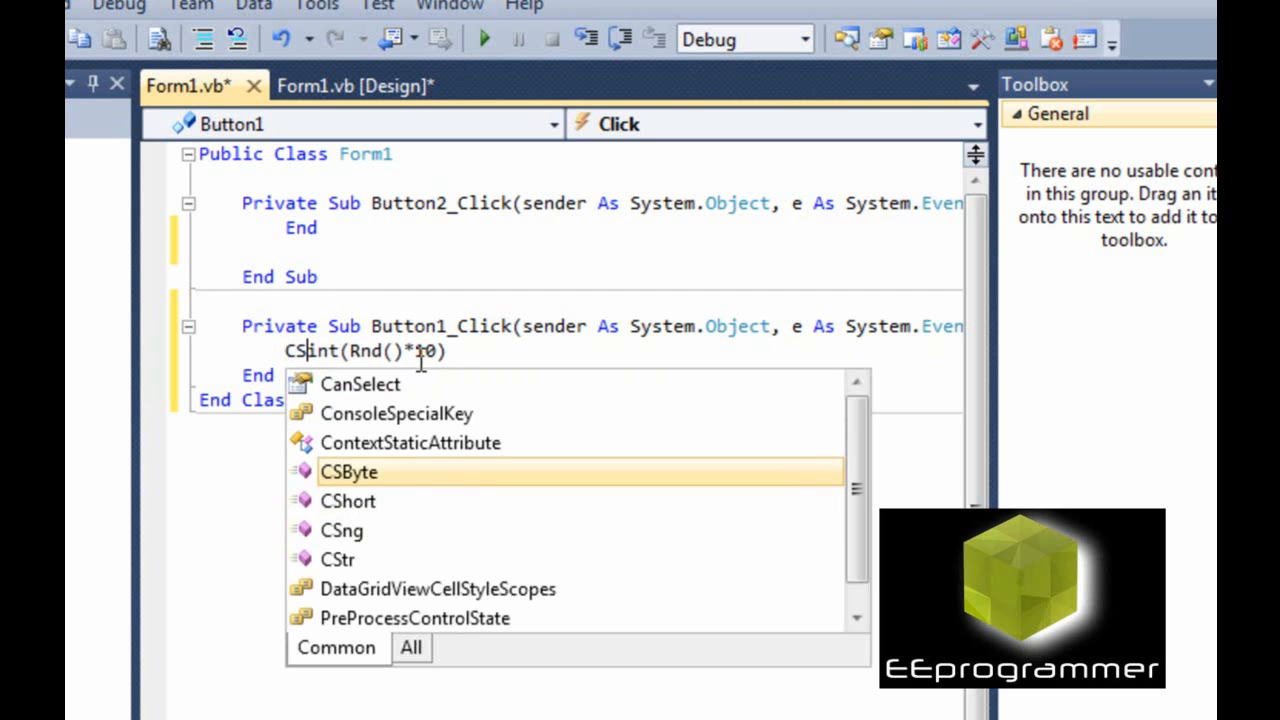
text(tr()
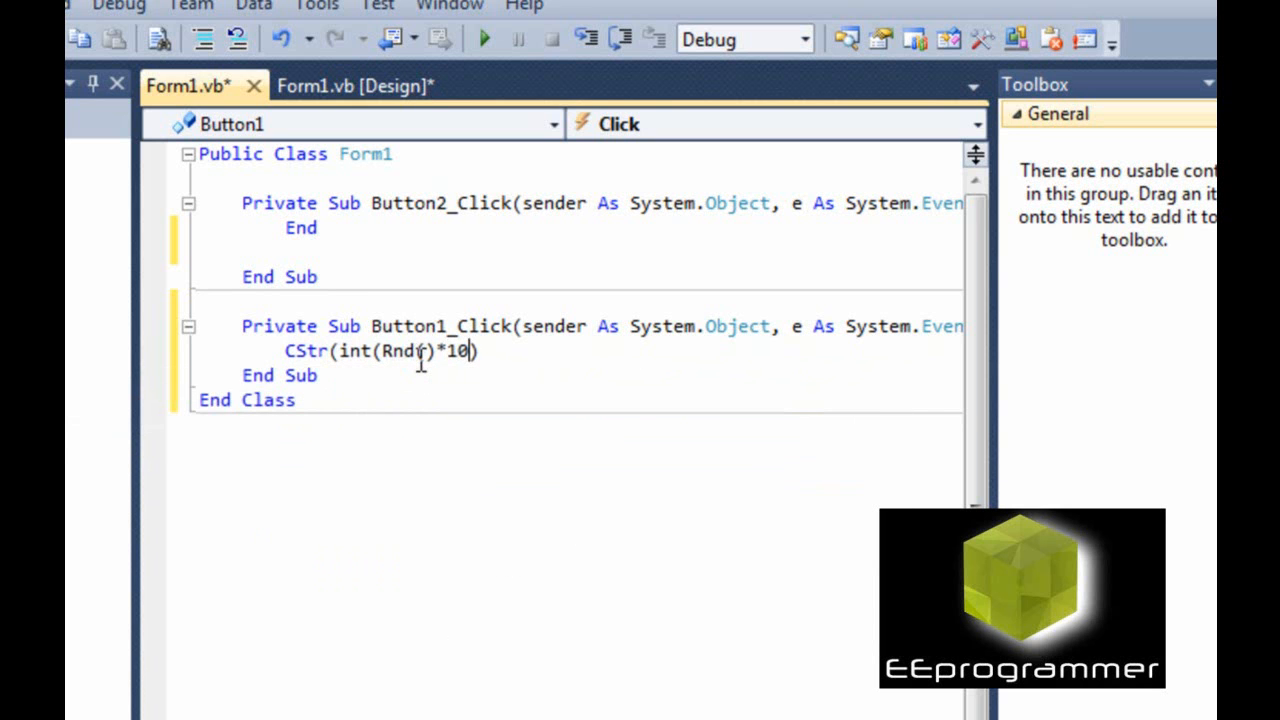
text())
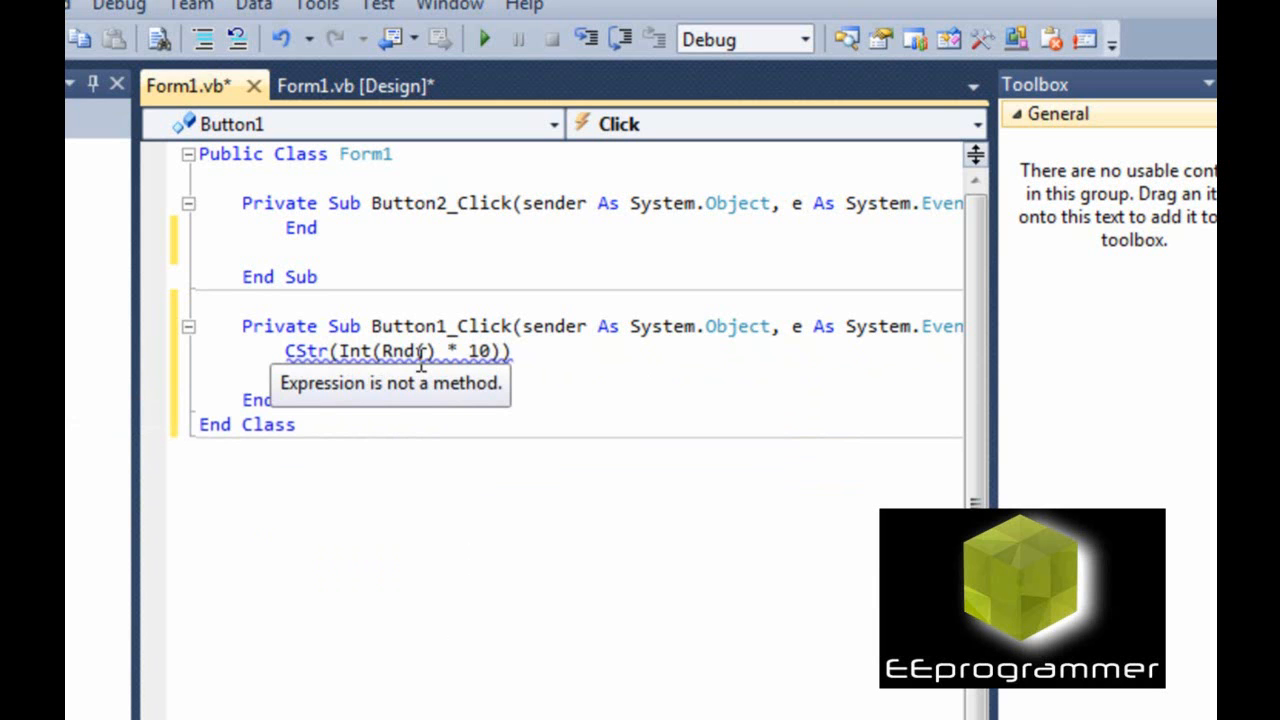
mouse_move(420, 364)
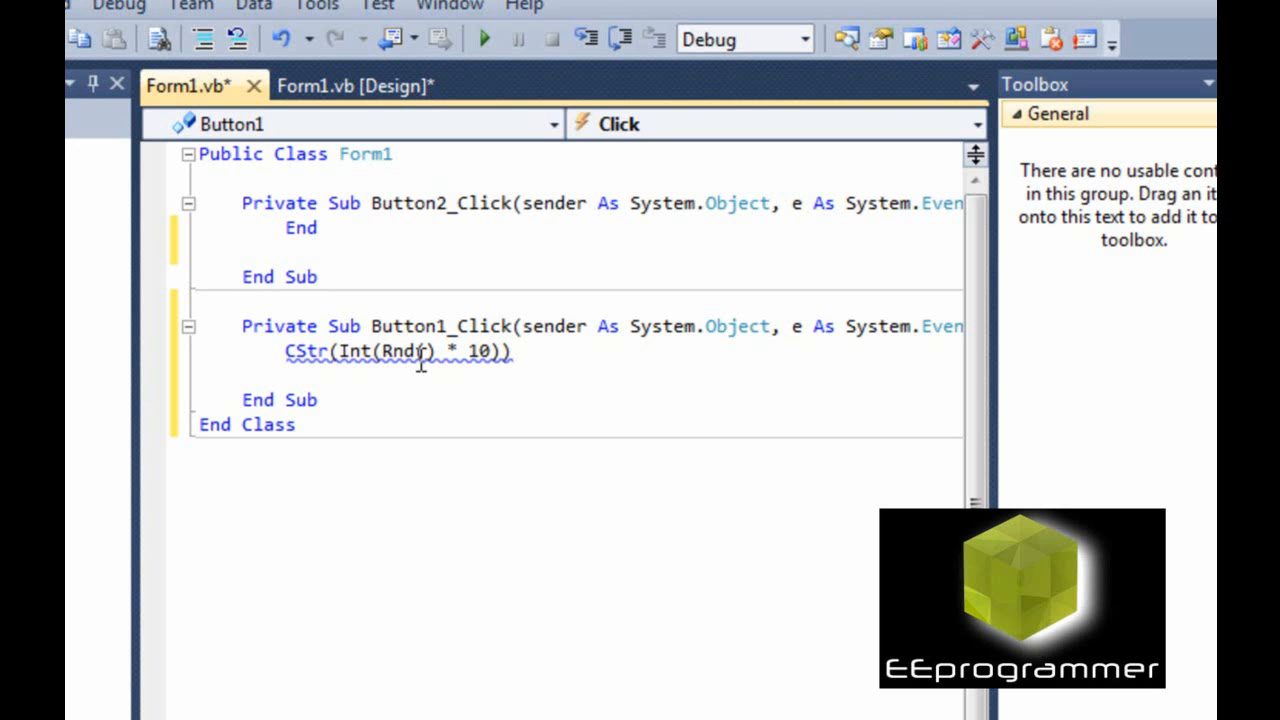
Assign the random-digit expression to the Text of TextBox1, TextBox2 and TextBox3.
text(Textbox1)
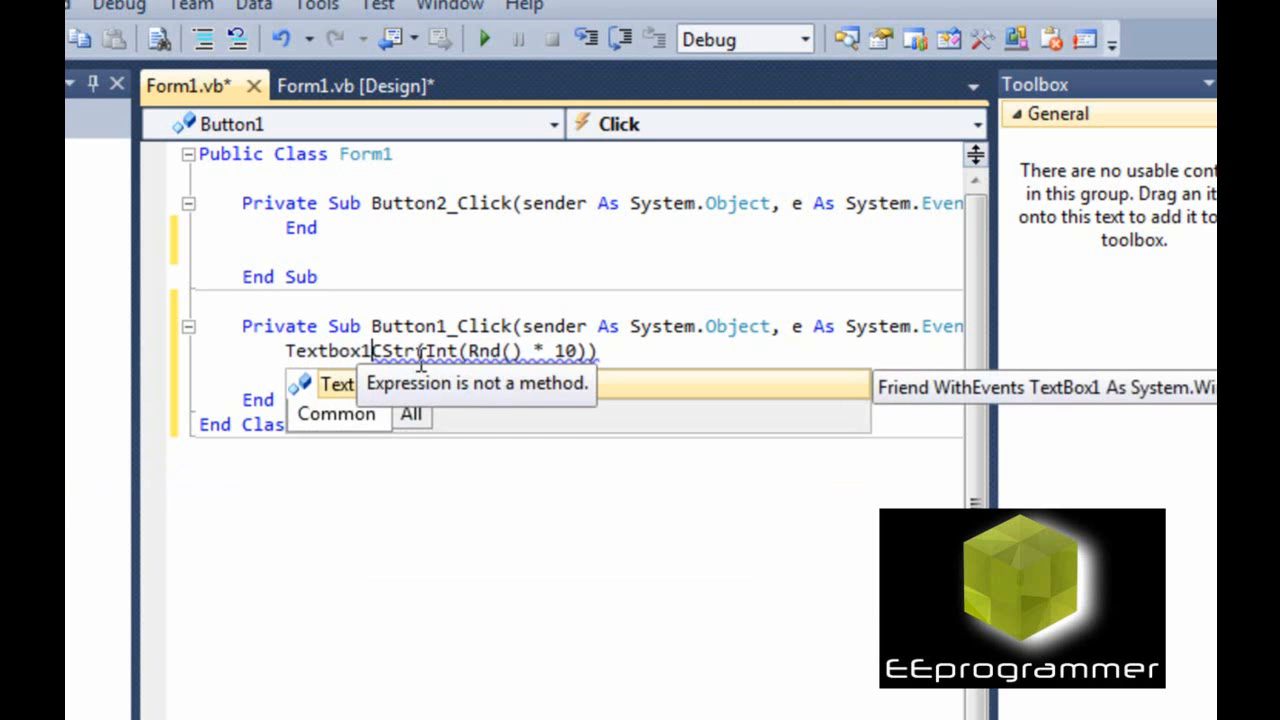
text(.tex)
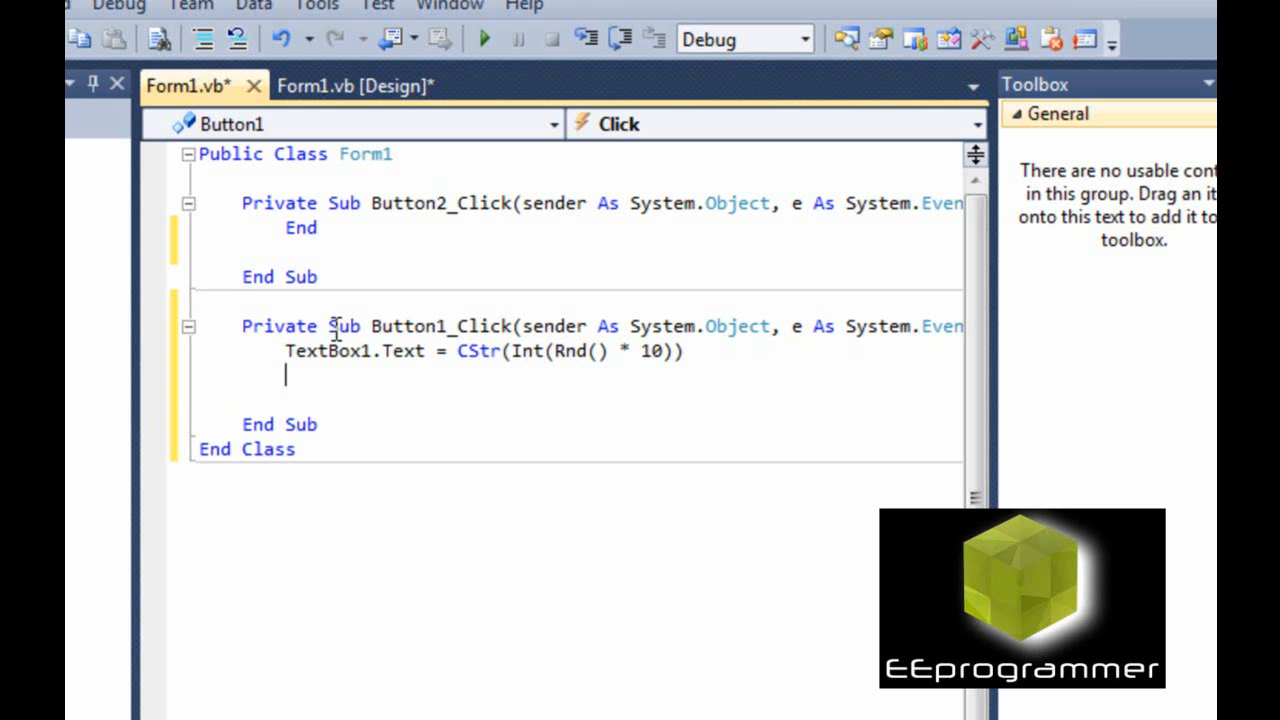
mouse_move(268, 354)
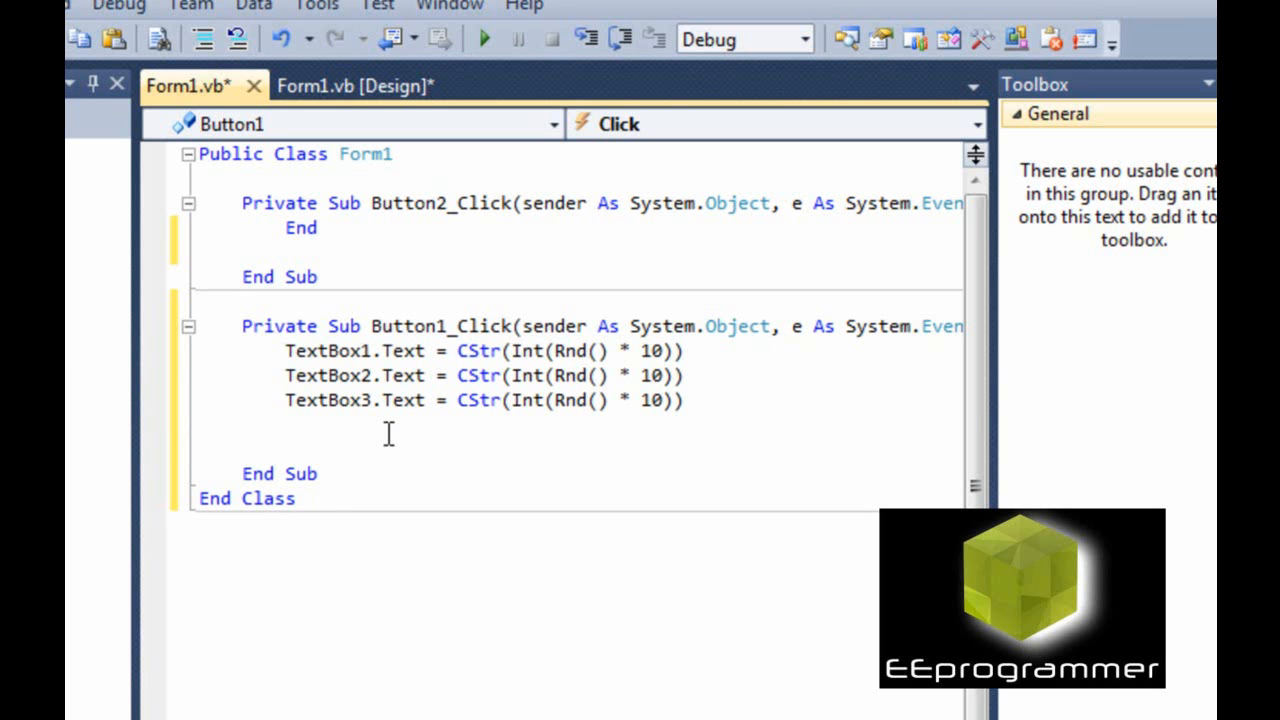
click(284, 424)
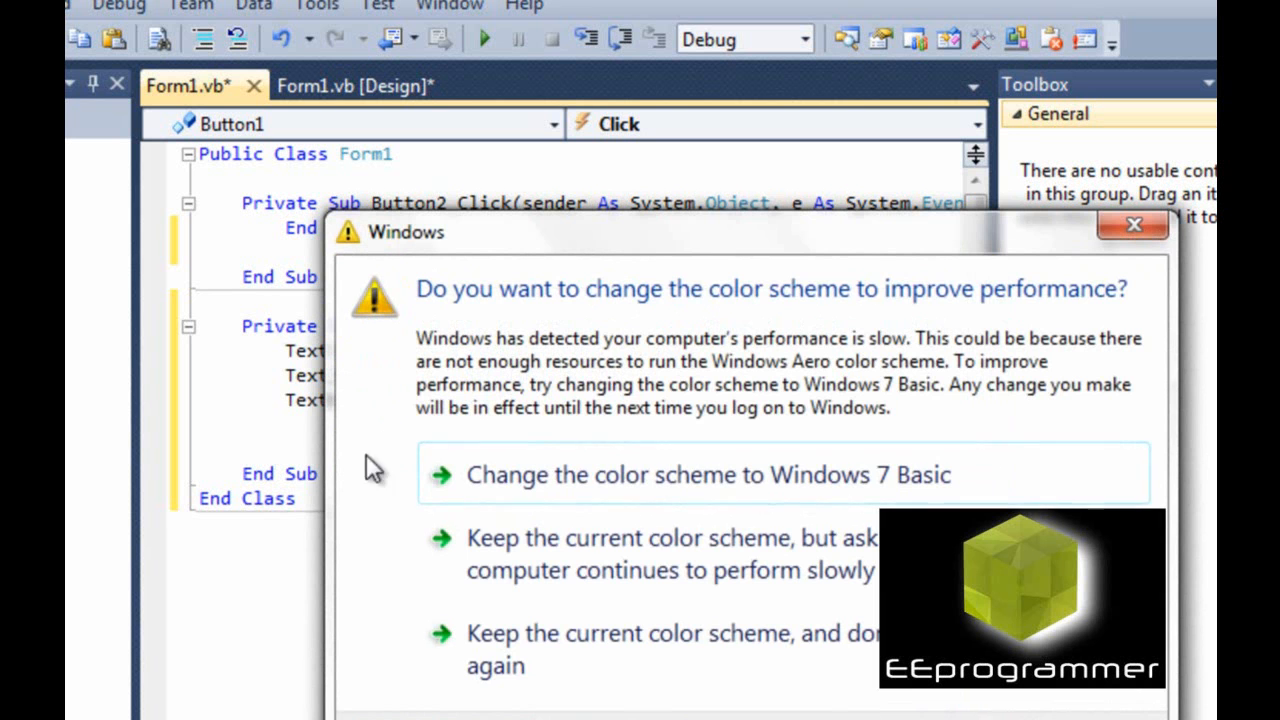
Dismiss the Windows color-scheme warning dialog and return to the SPIN click code.
click(1132, 224)
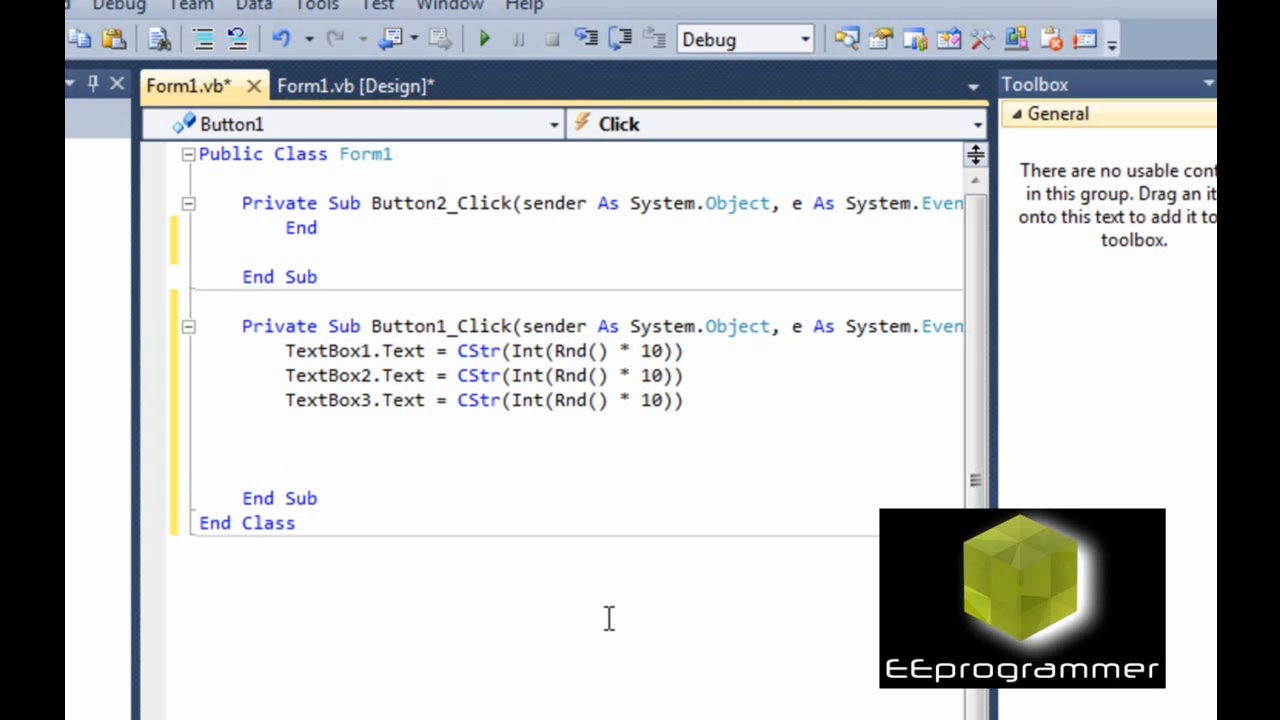
Write an If line testing whether TextBox1, TextBox2 or TextBox3 Text equals 7.
text(If)
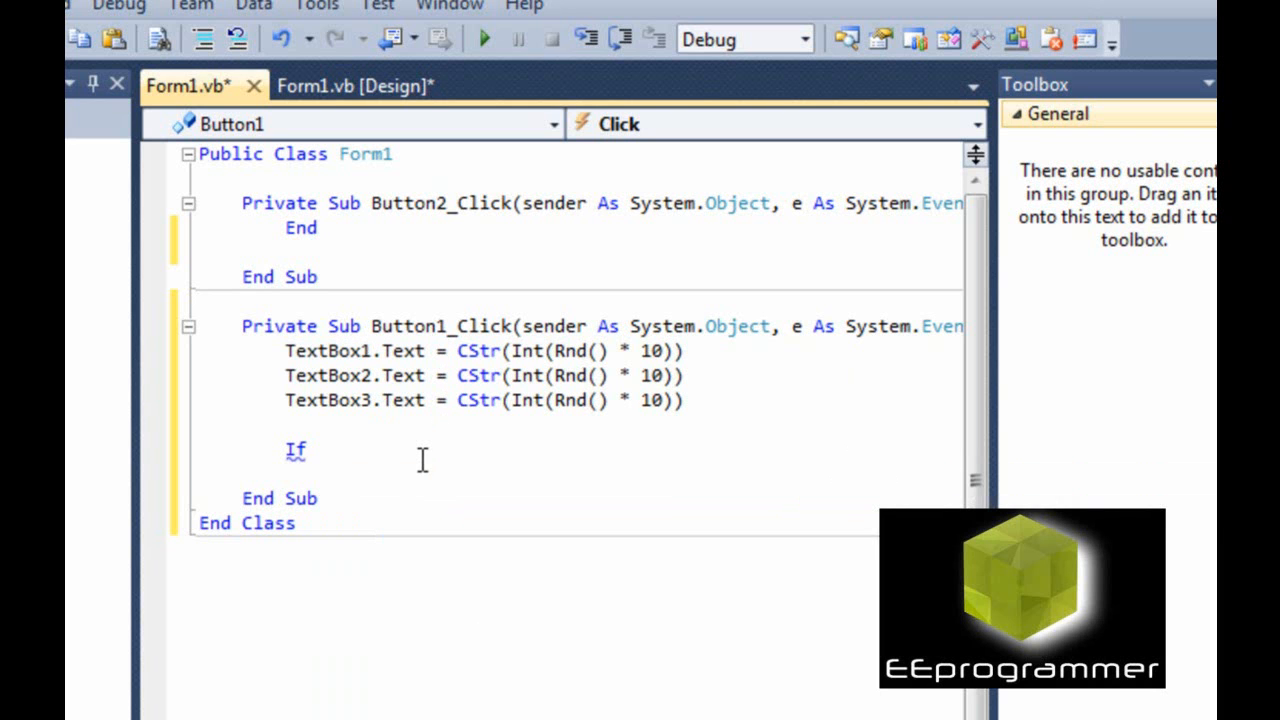
text(TextBox1.Text = 7)
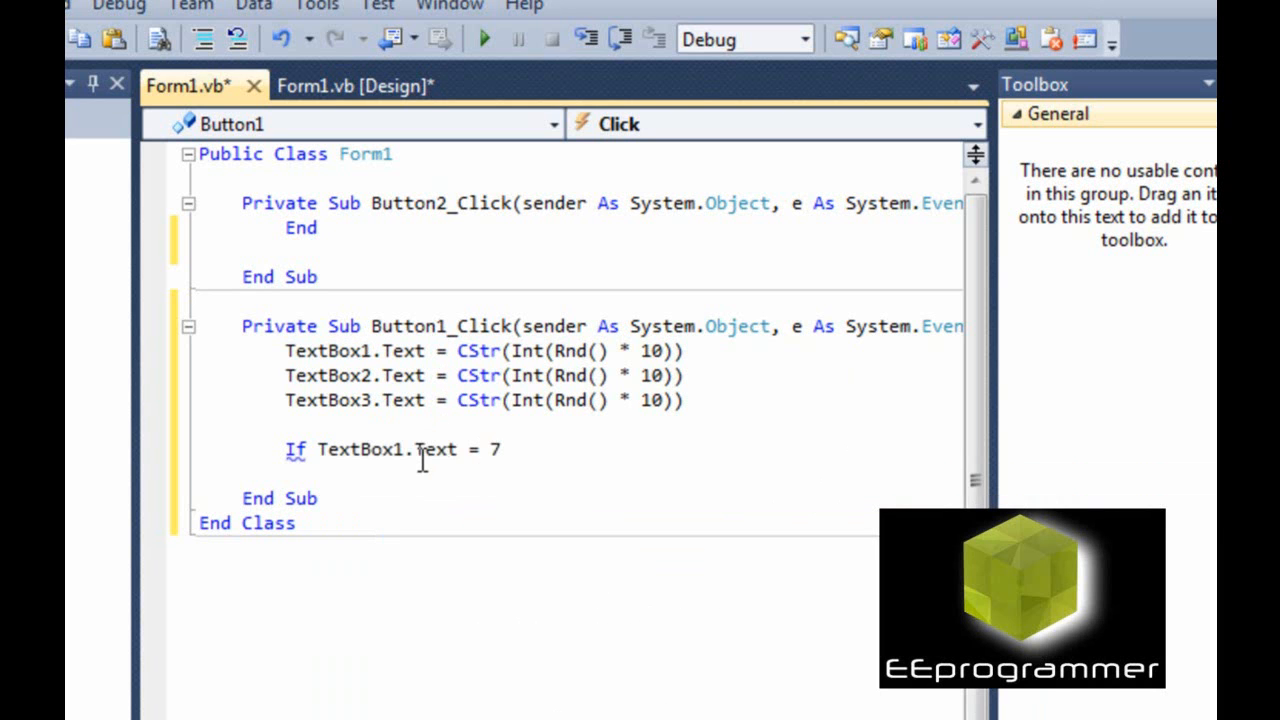
click(500, 448)
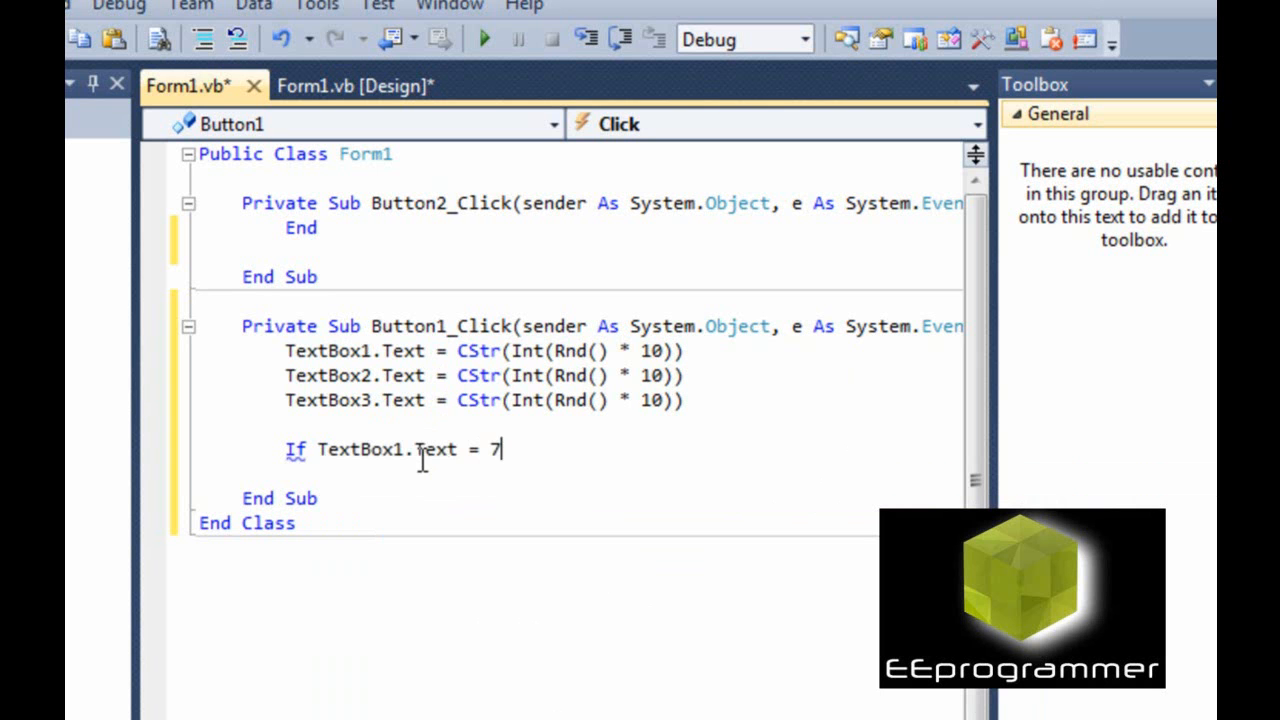
text(or)
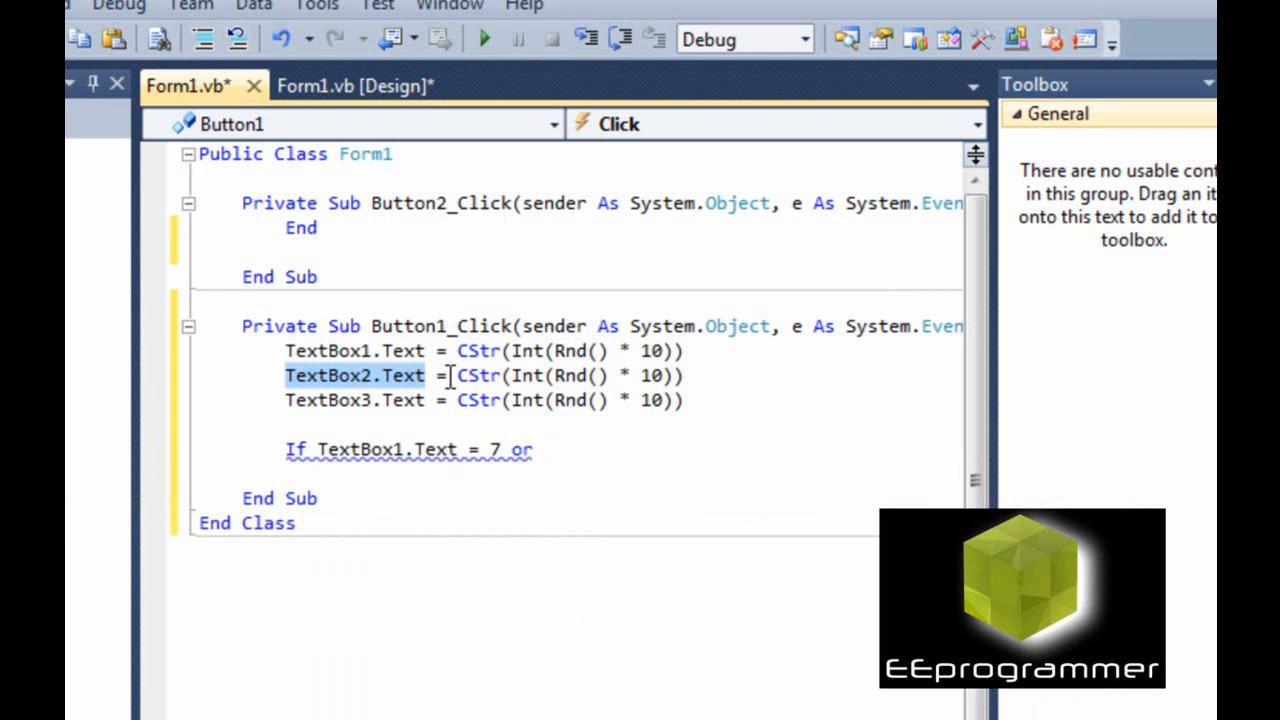
text(TextBox2.Text)
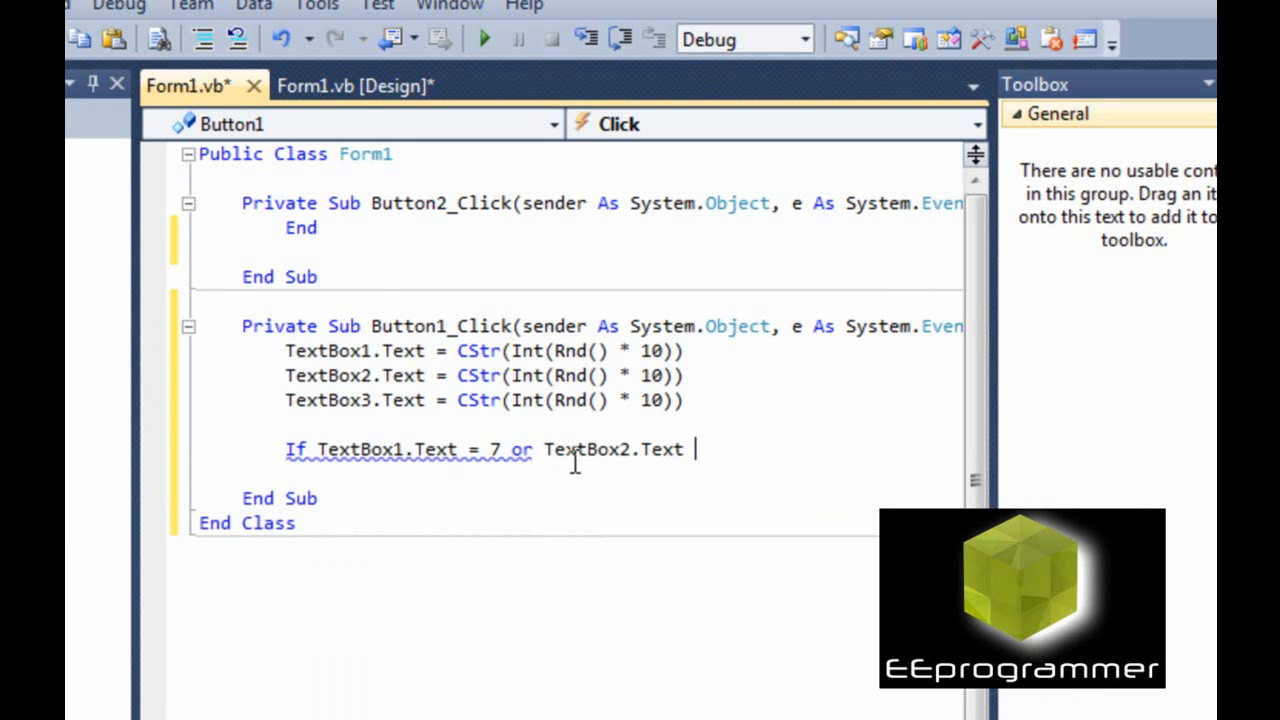
text(=)
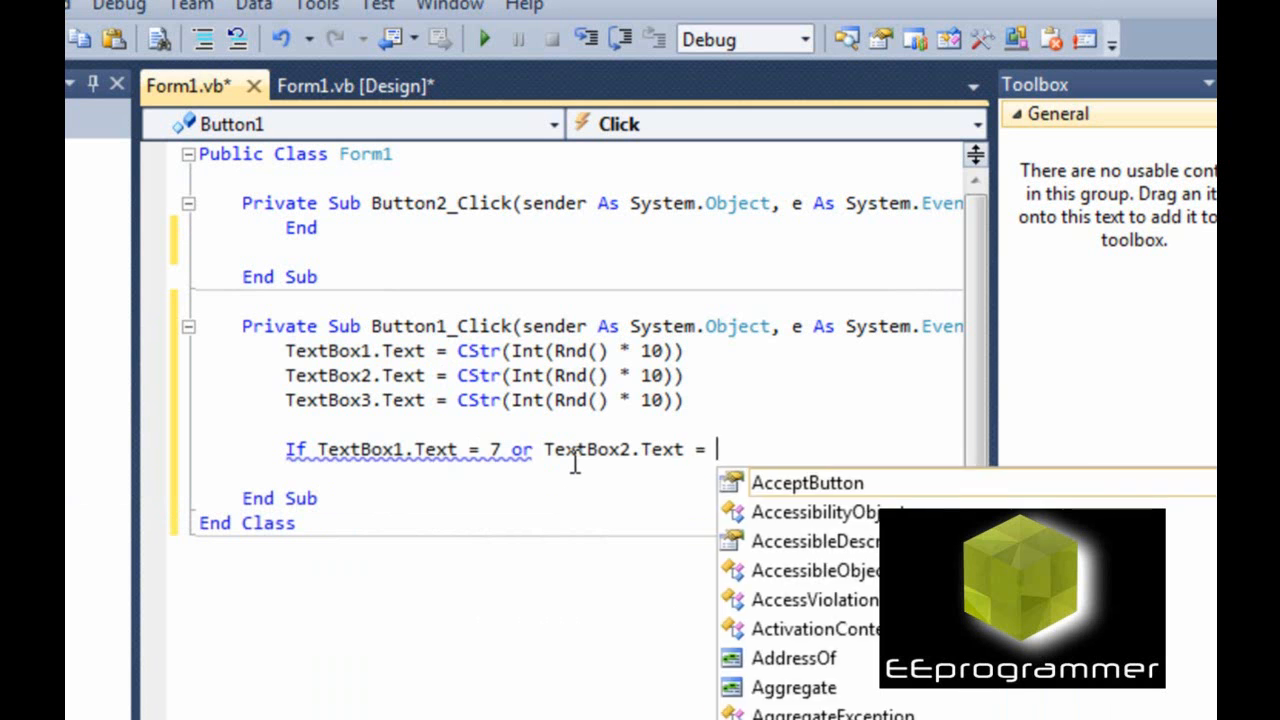
text(7 or)
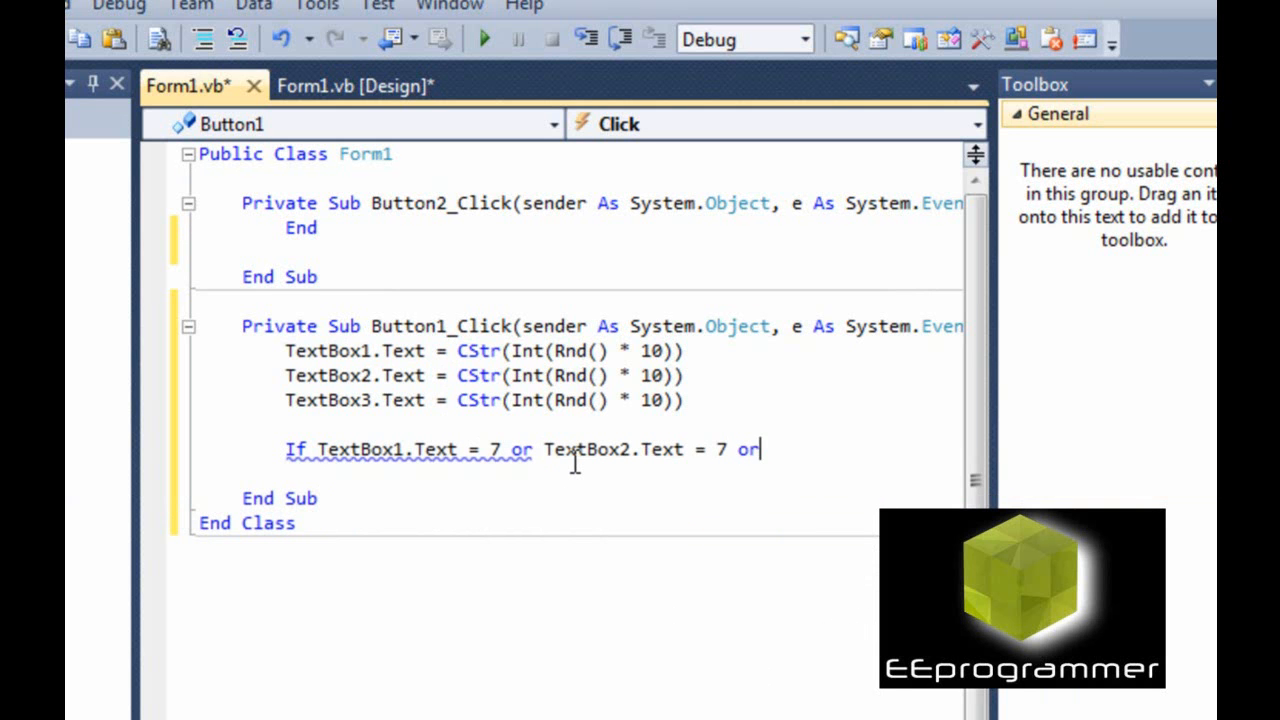
text(TextBox2.Text)
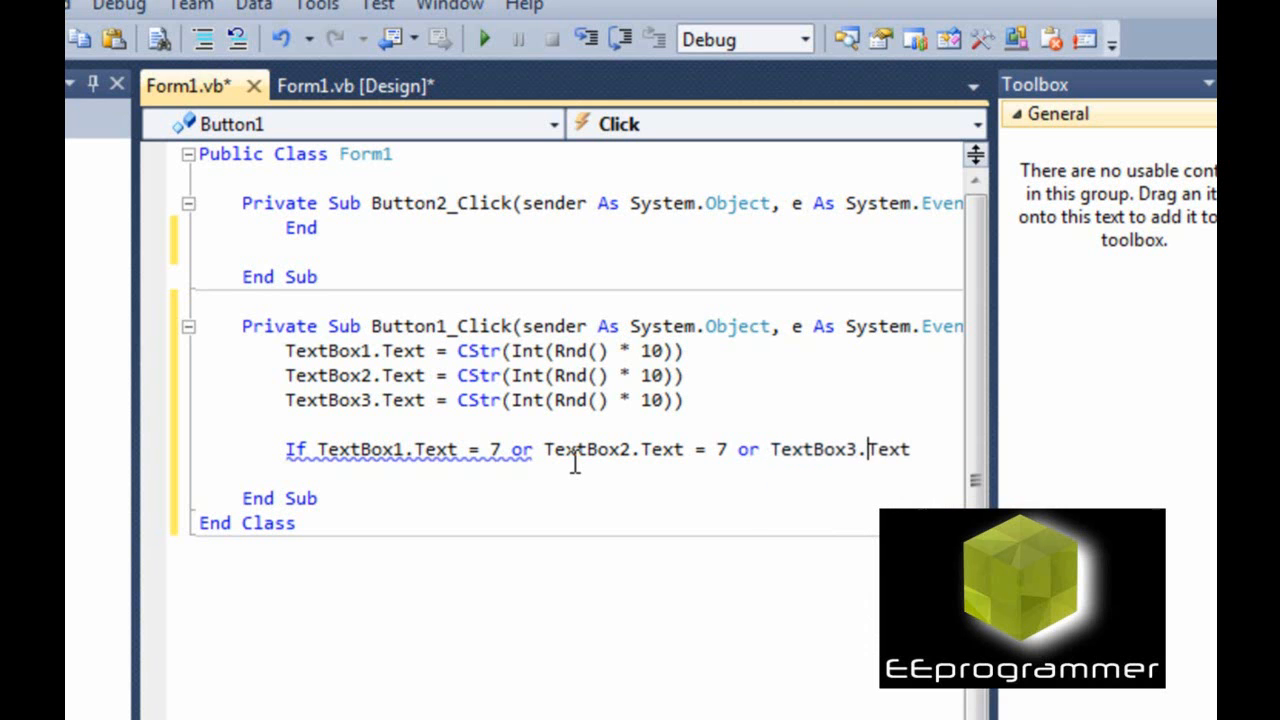
text(= 7)
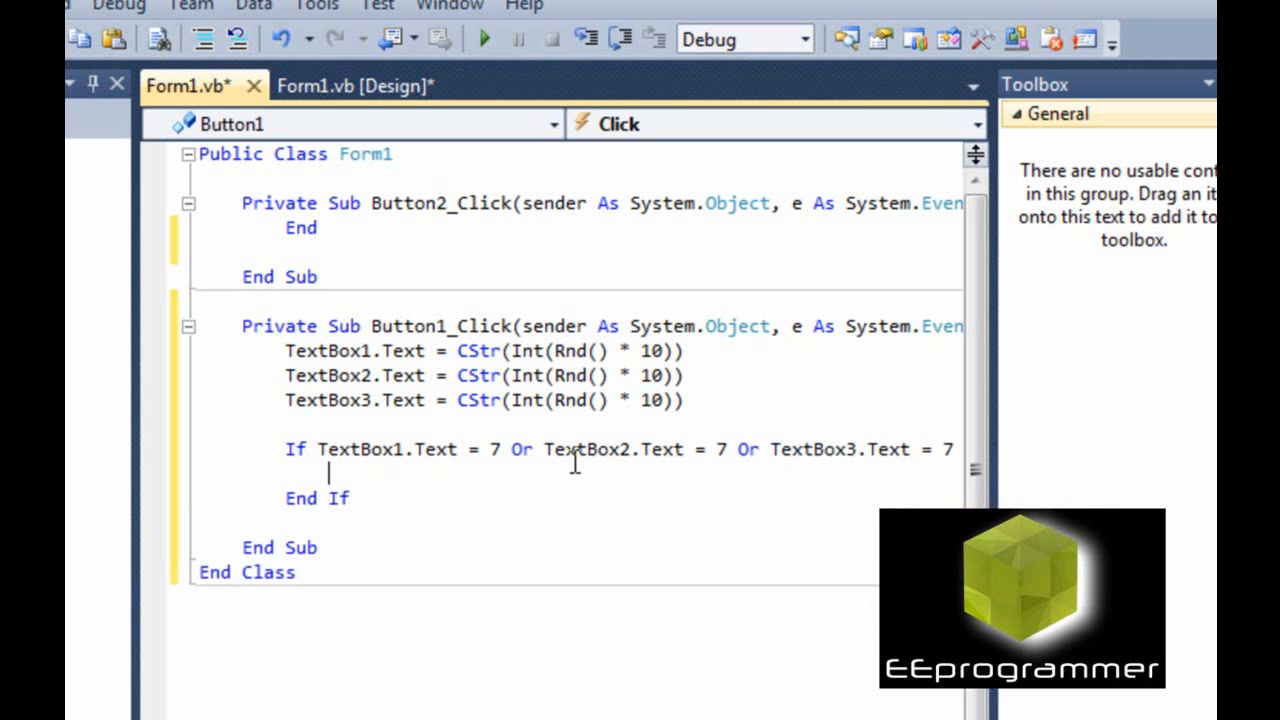
text(TextBox4)
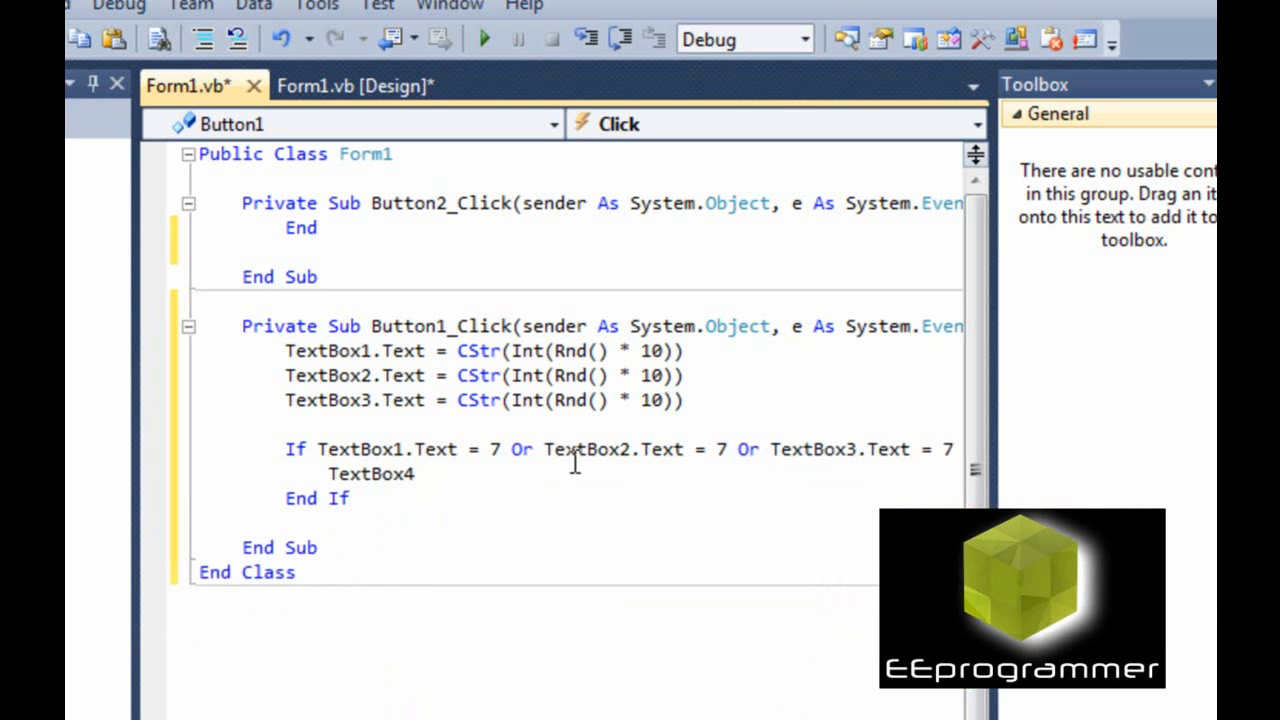
Inside the If, set TextBox4 = "WIN" and start an Else branch.
text(= '')
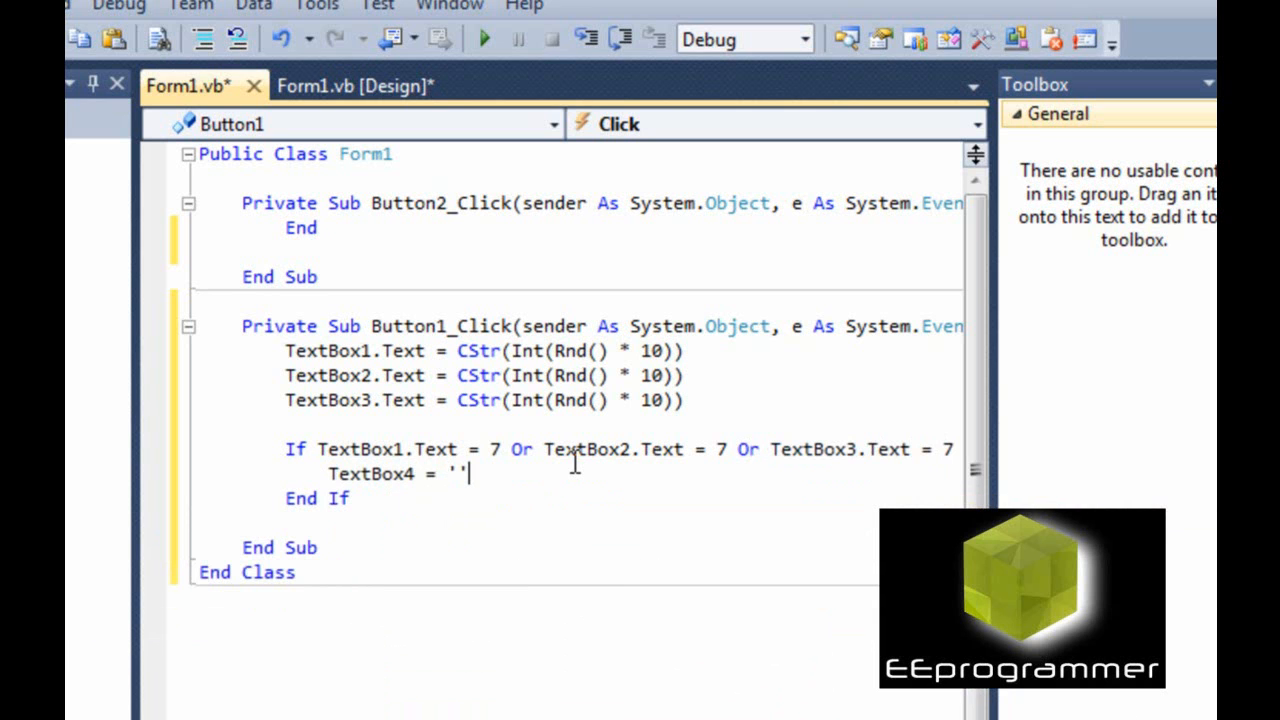
text("")
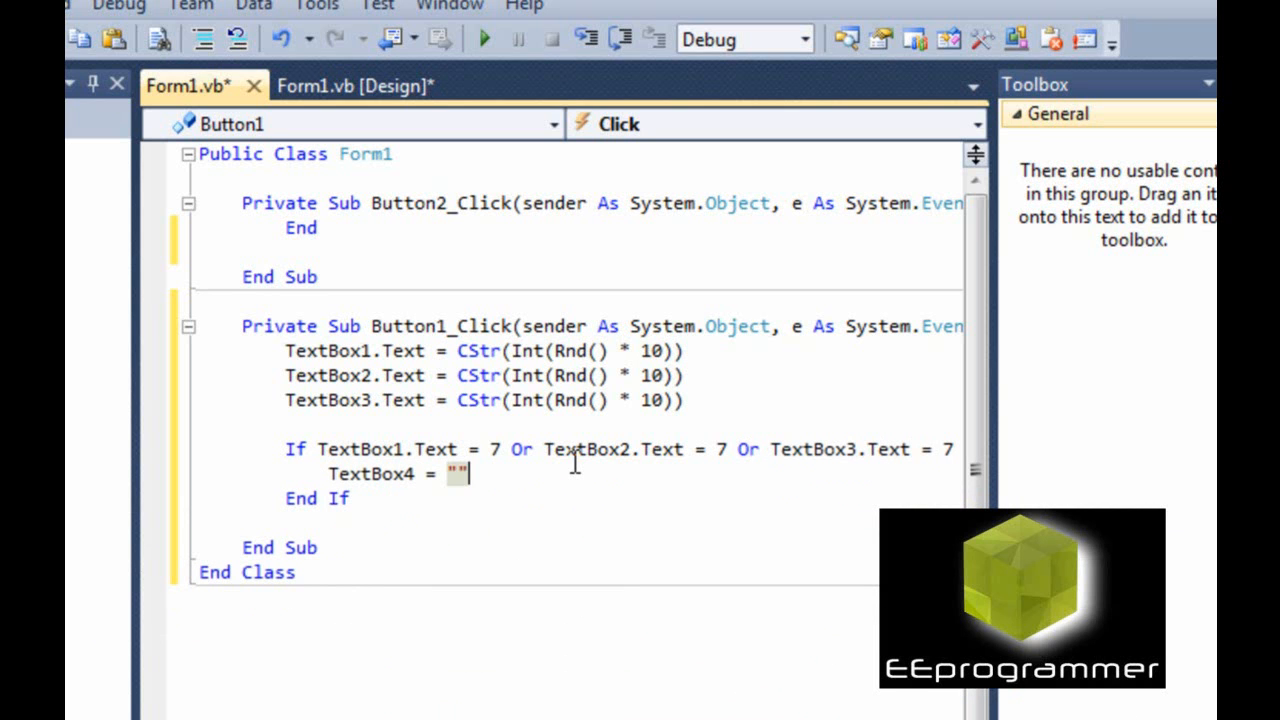
text(WIN)
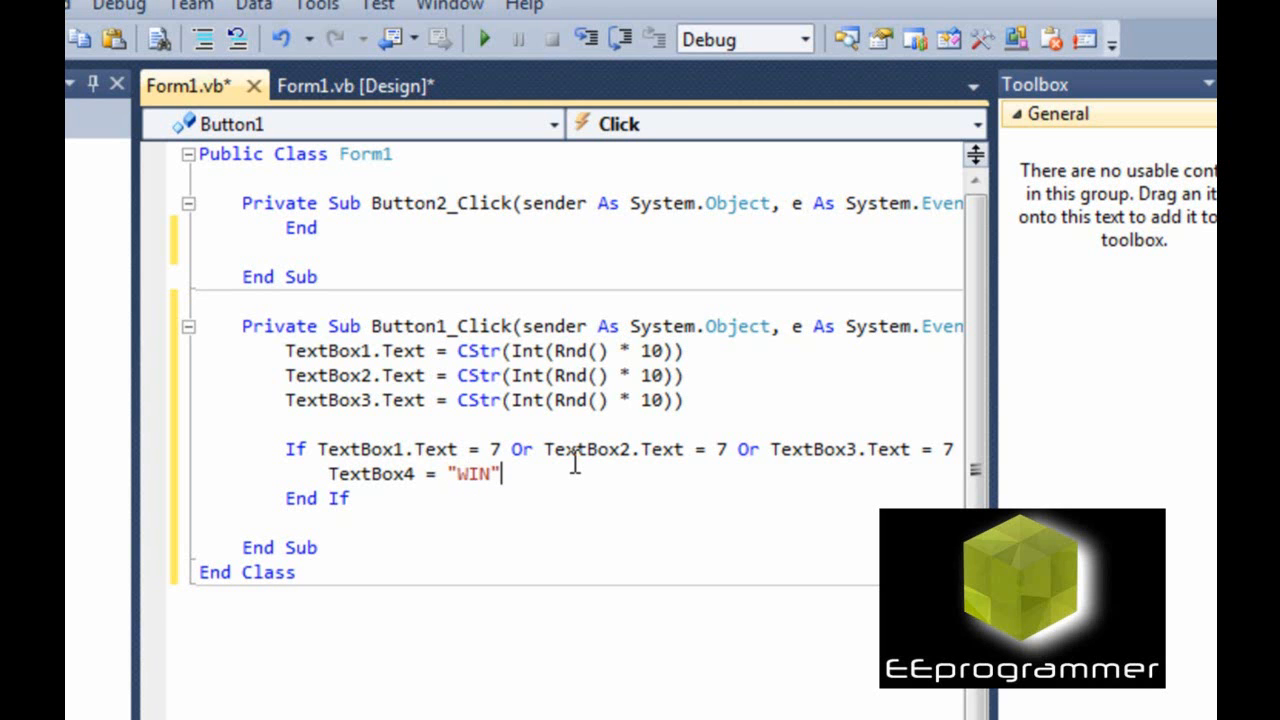
text(else)
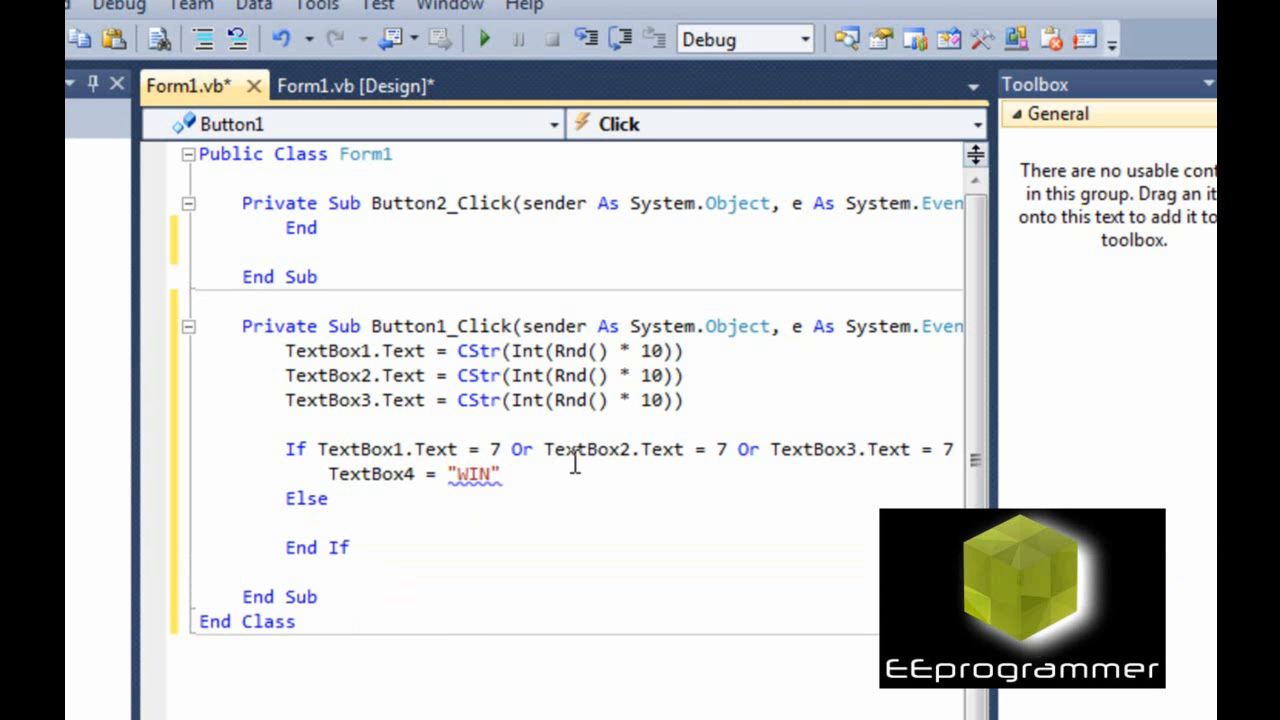
Add .Text to the WIN line and set TextBox4.Text = "" under Else.
text(T()
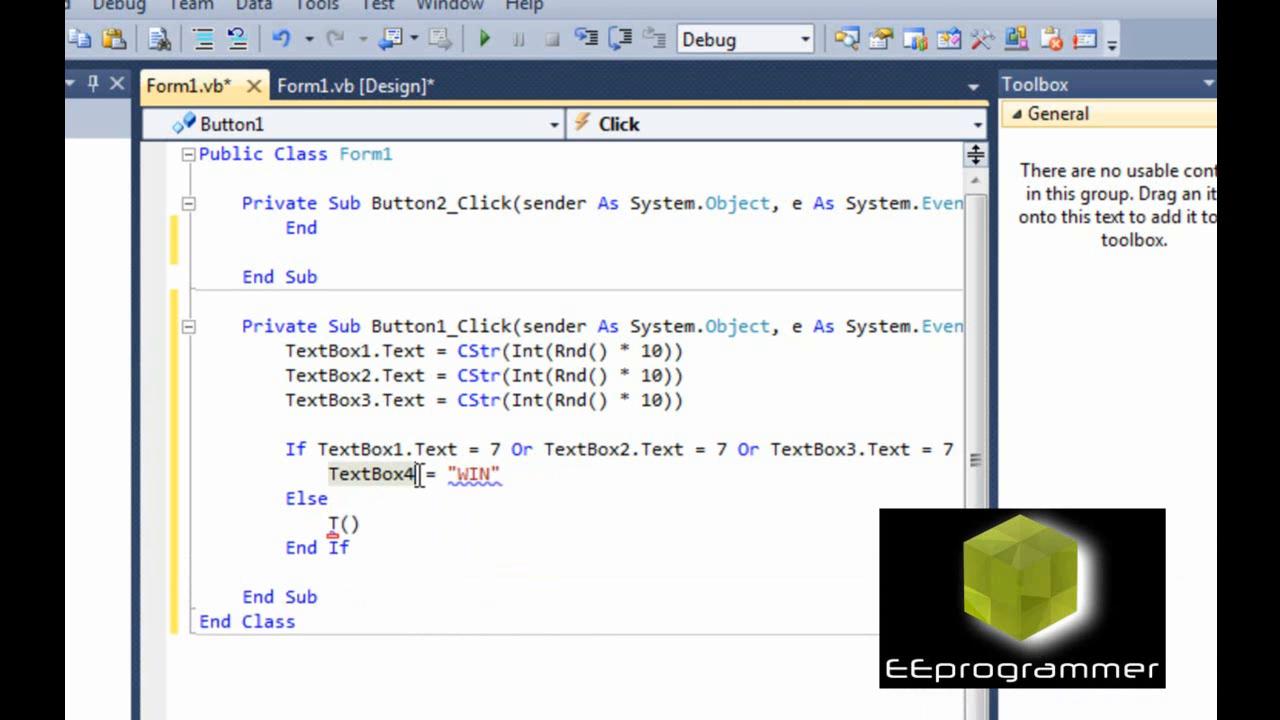
text(.text)
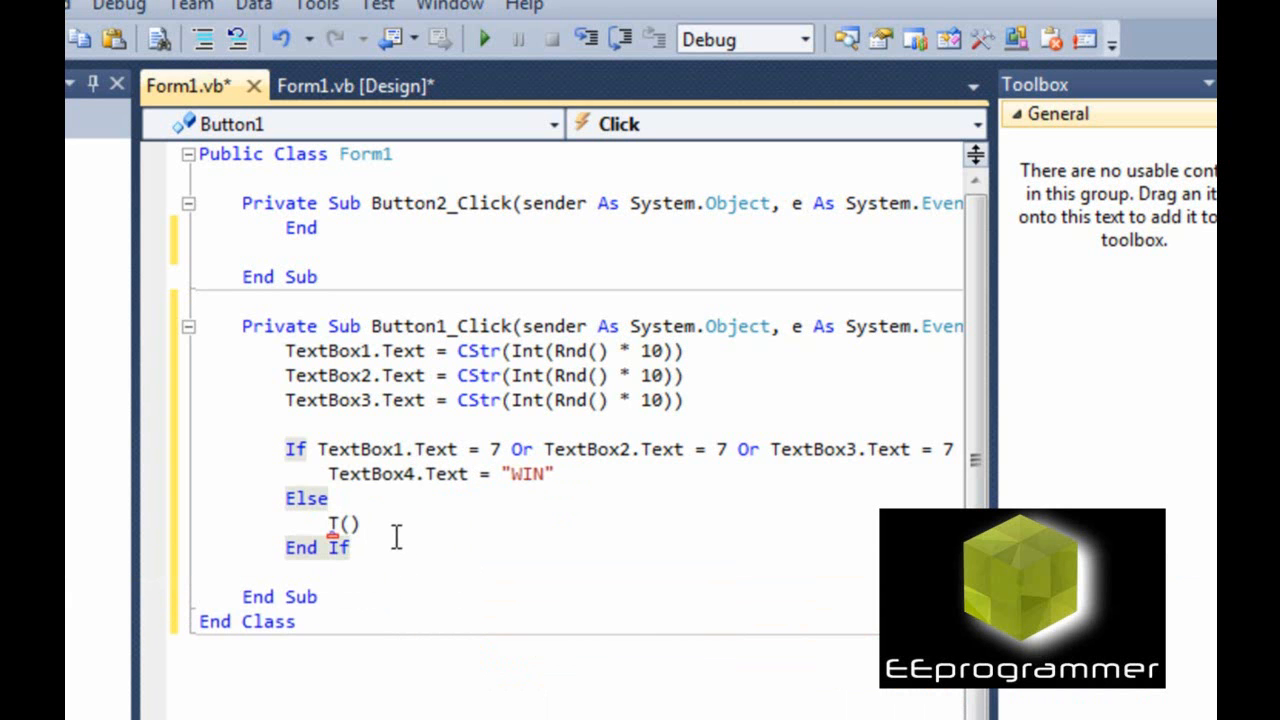
text(te)
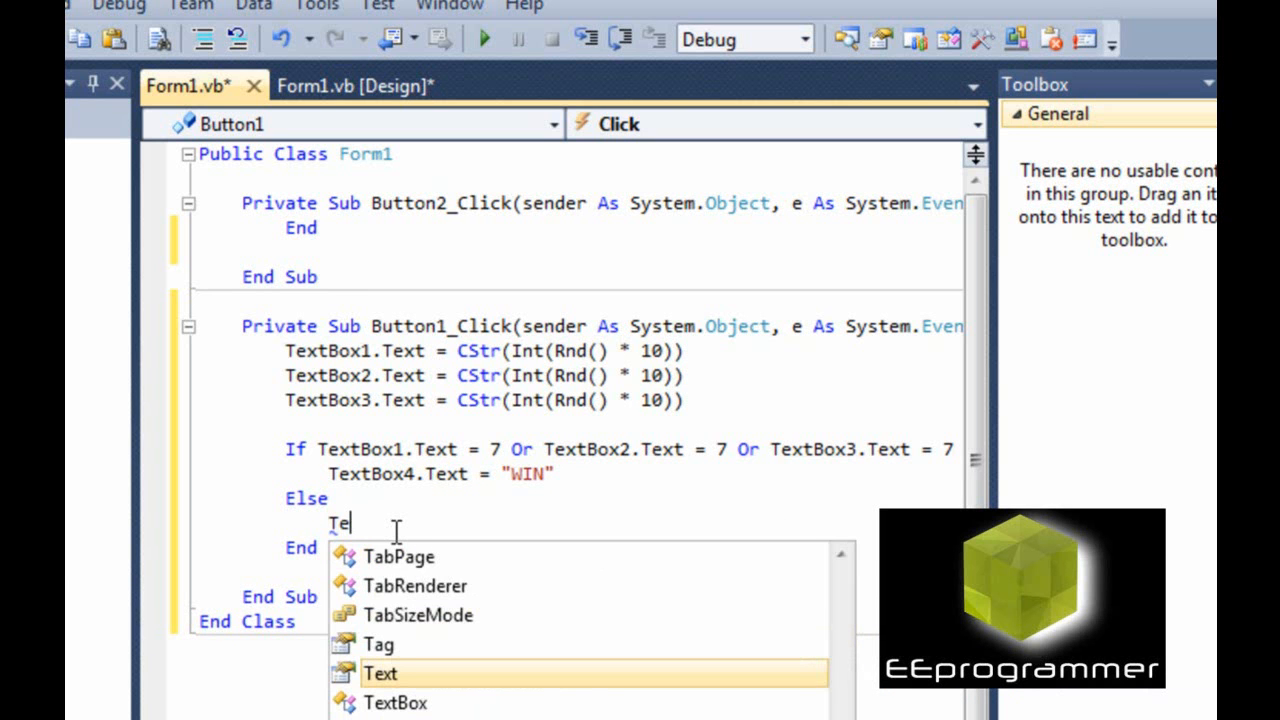
text(xt)
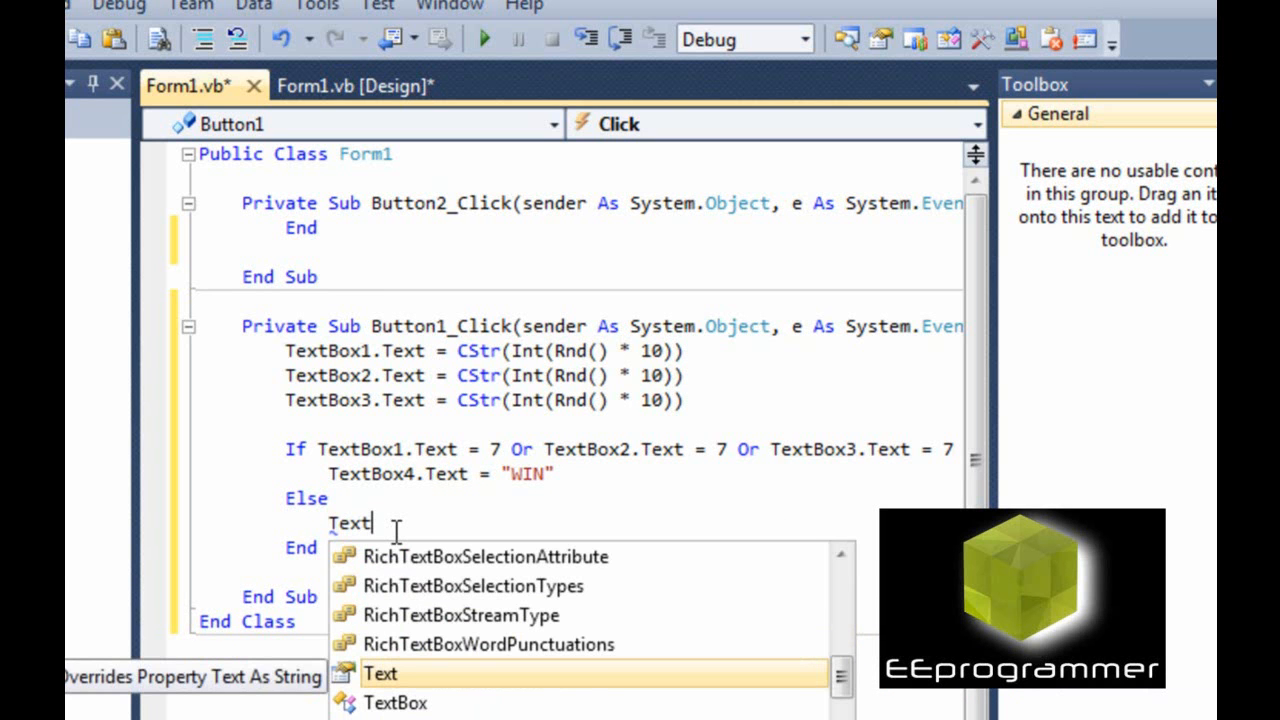
text(Box)
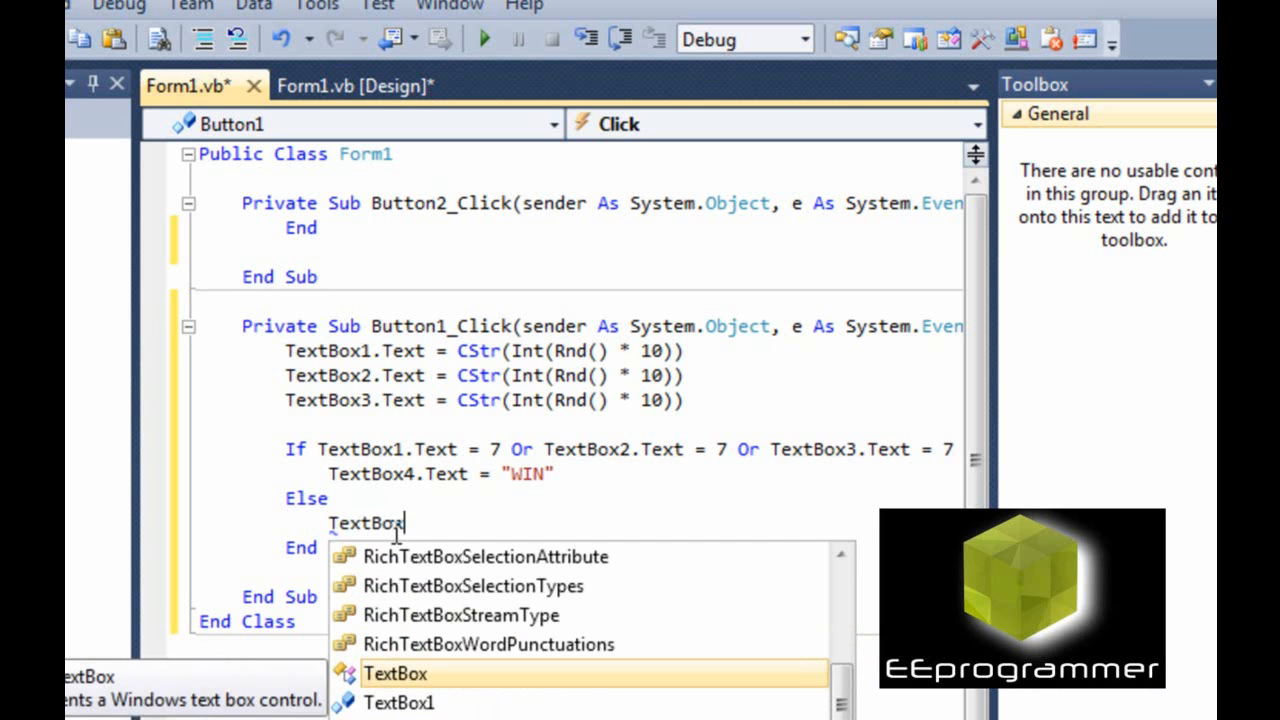
text(4.te)
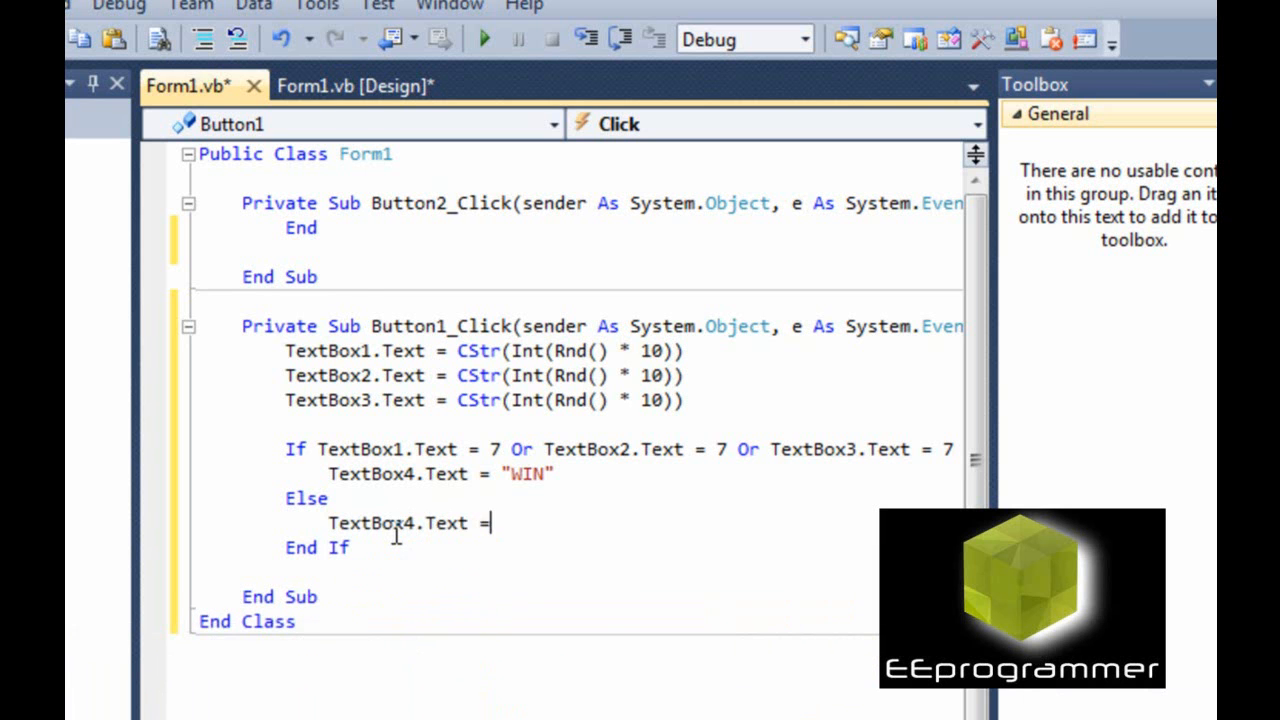
text("")
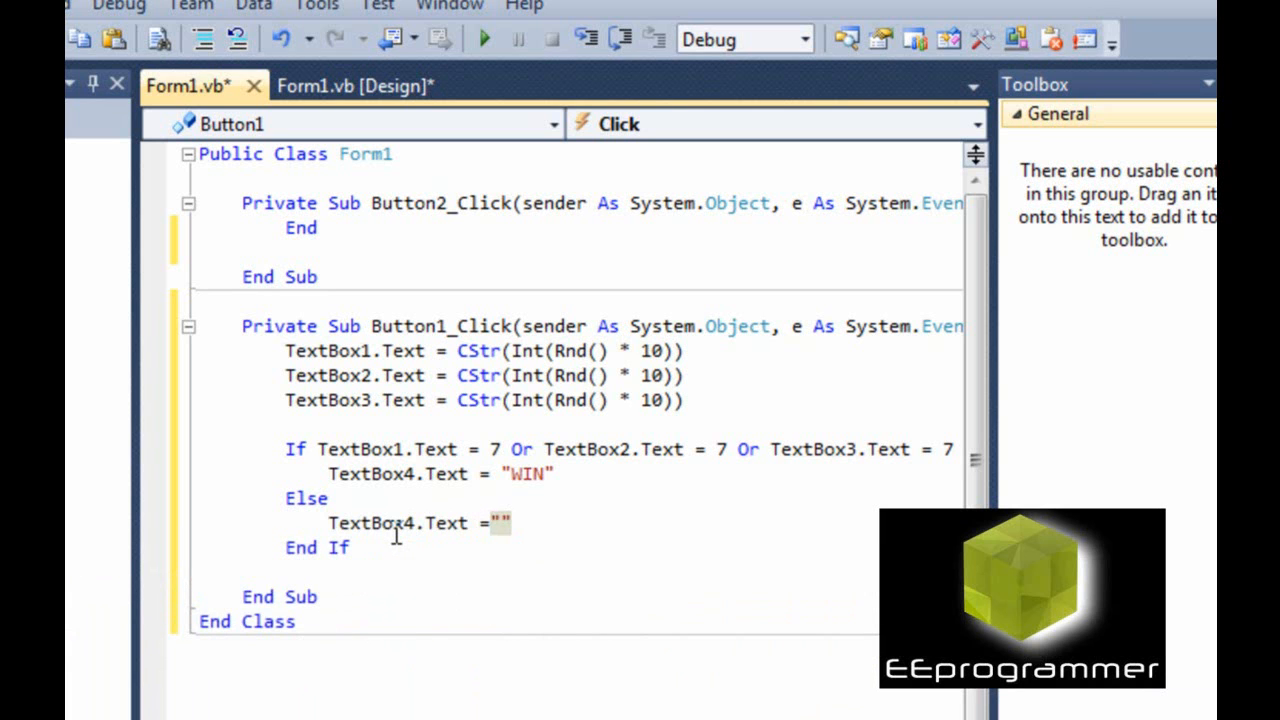
click(530, 596)
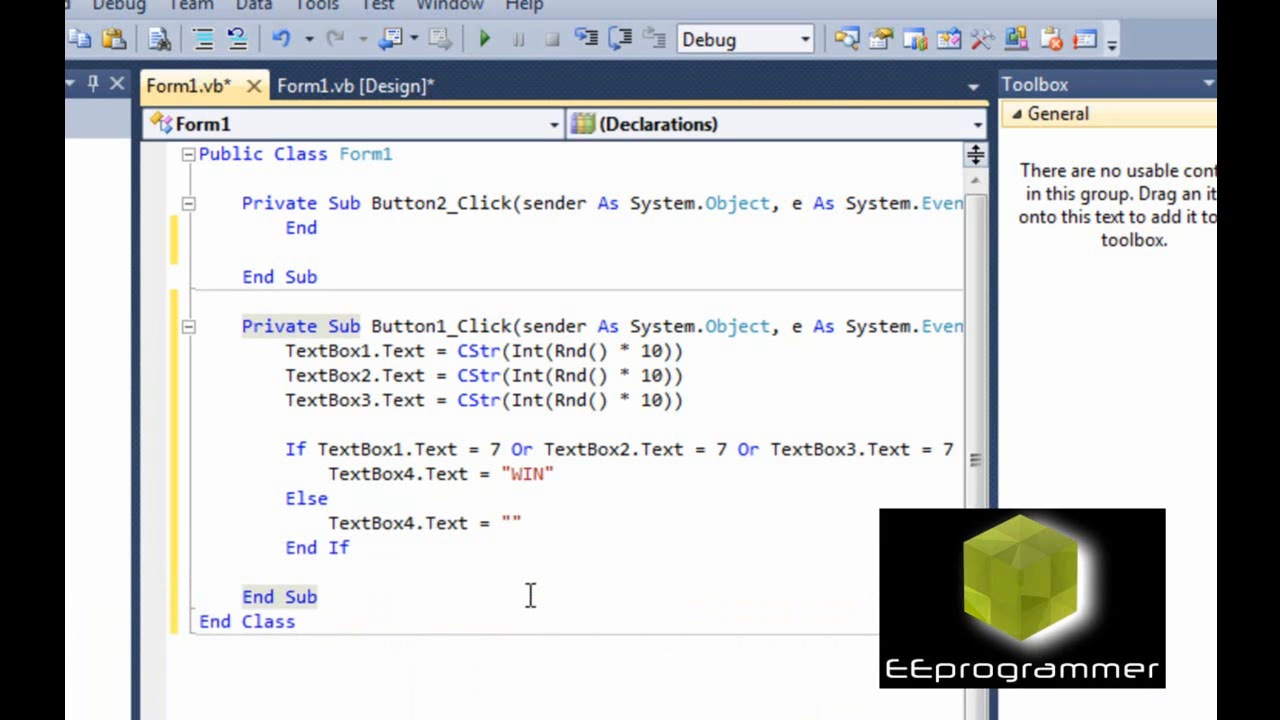
mouse_move(462, 36)
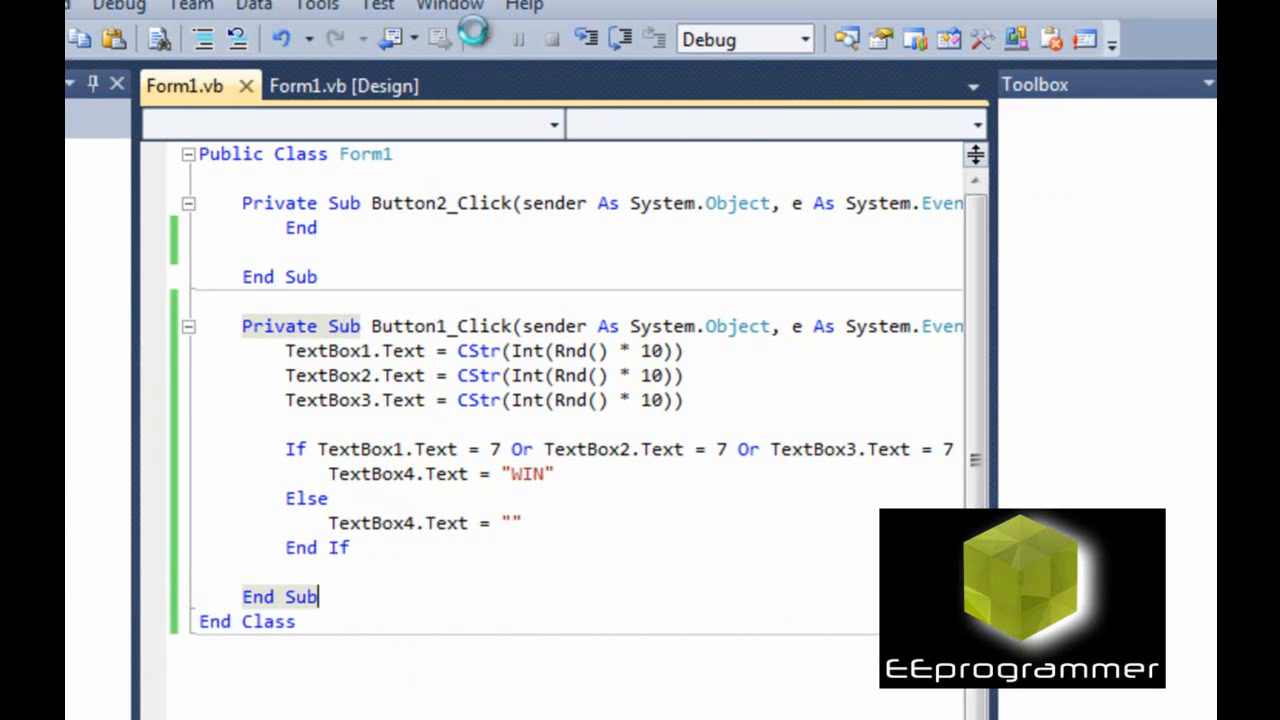
click(484, 40)
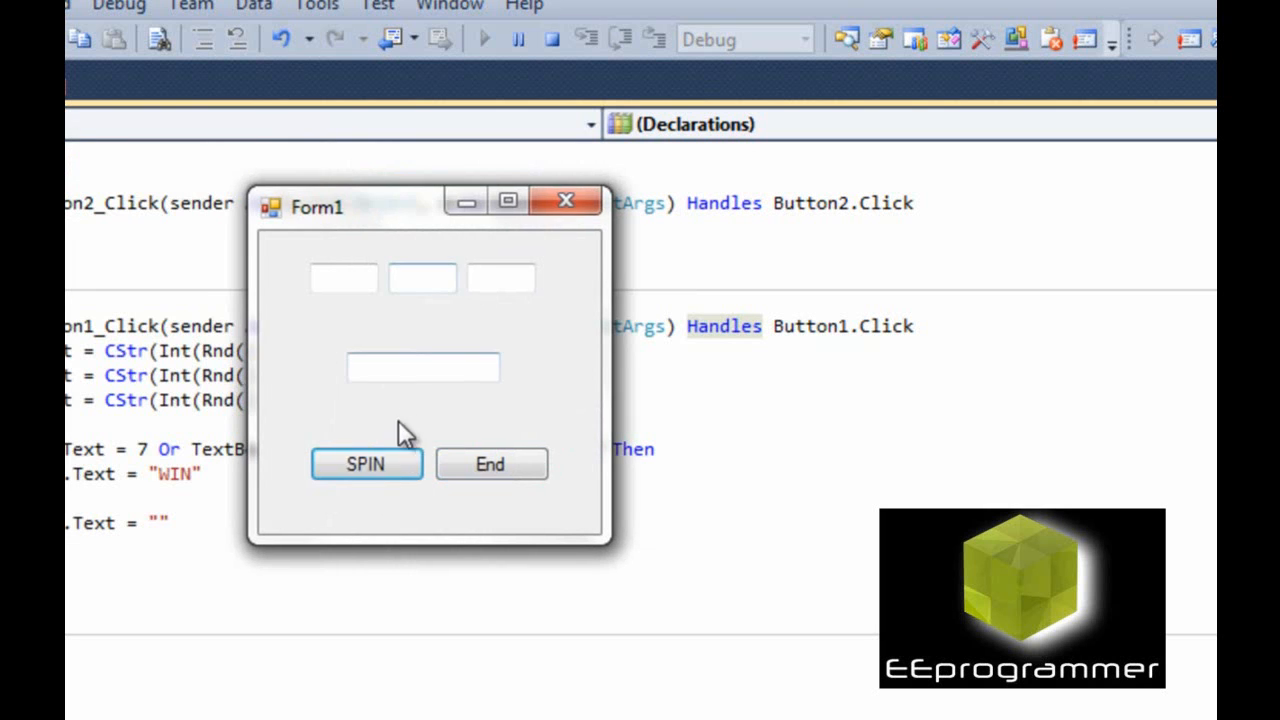
click(366, 464)
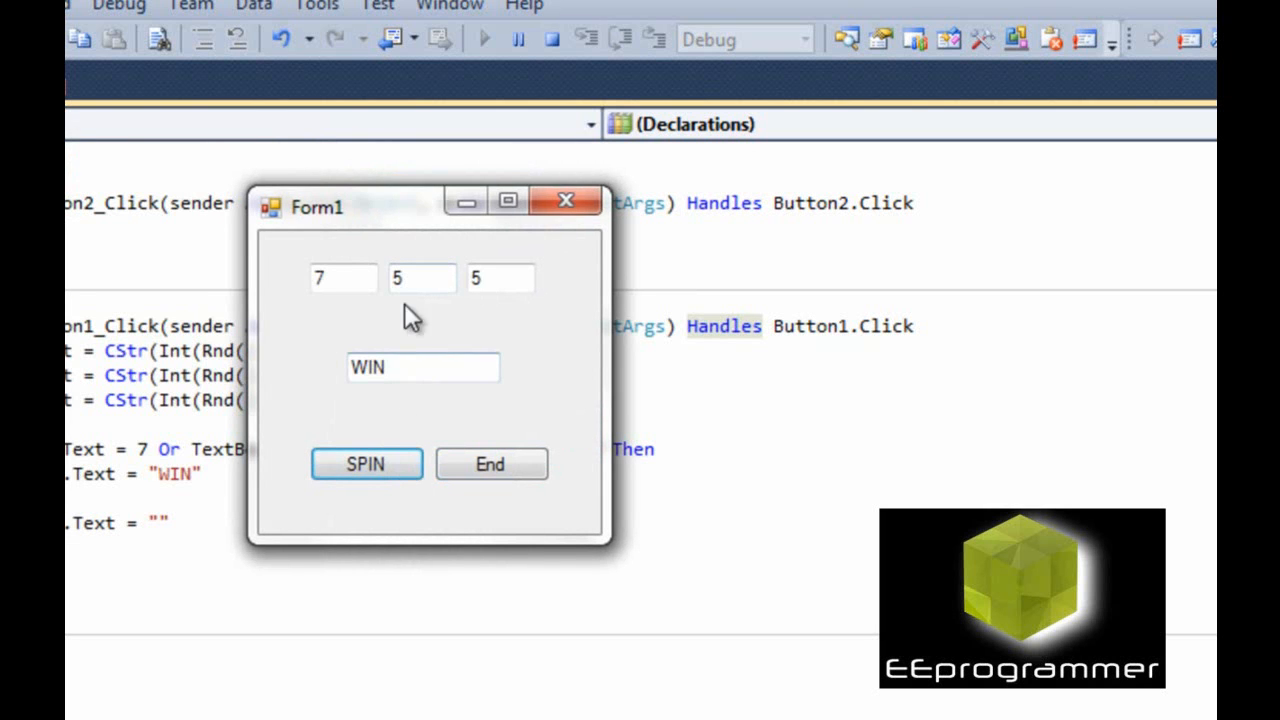
click(366, 464)
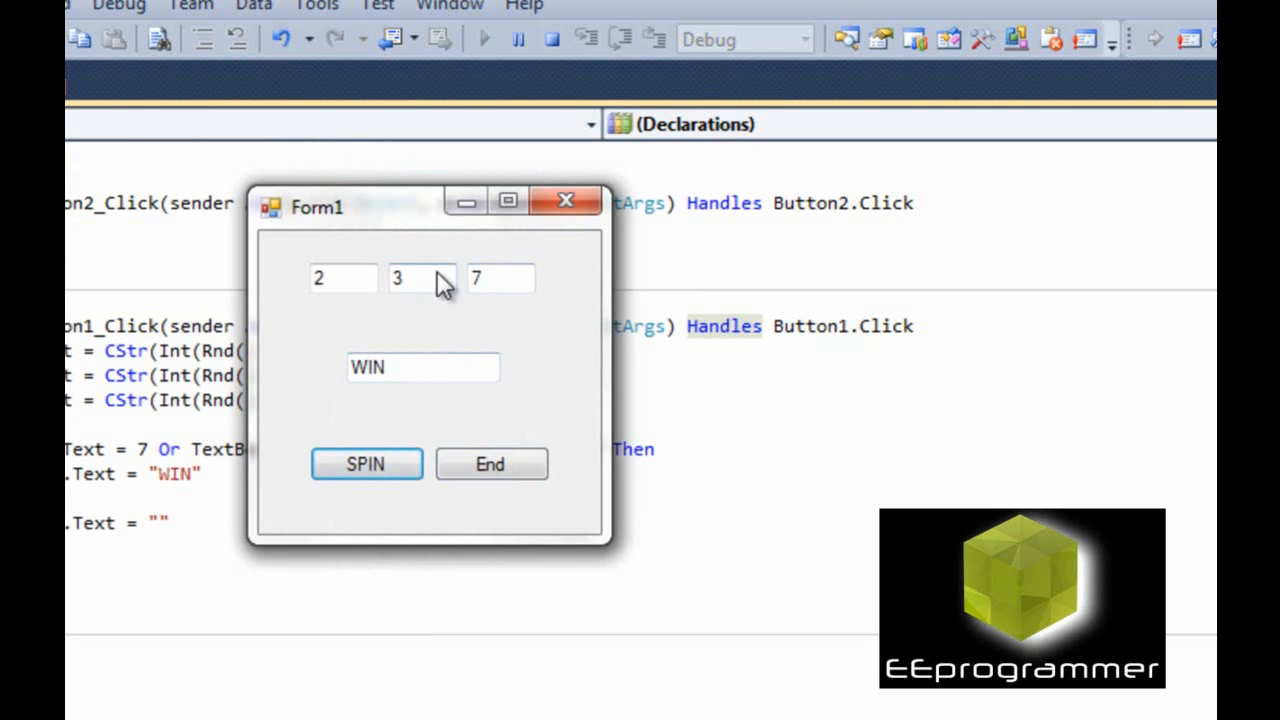
click(366, 464)
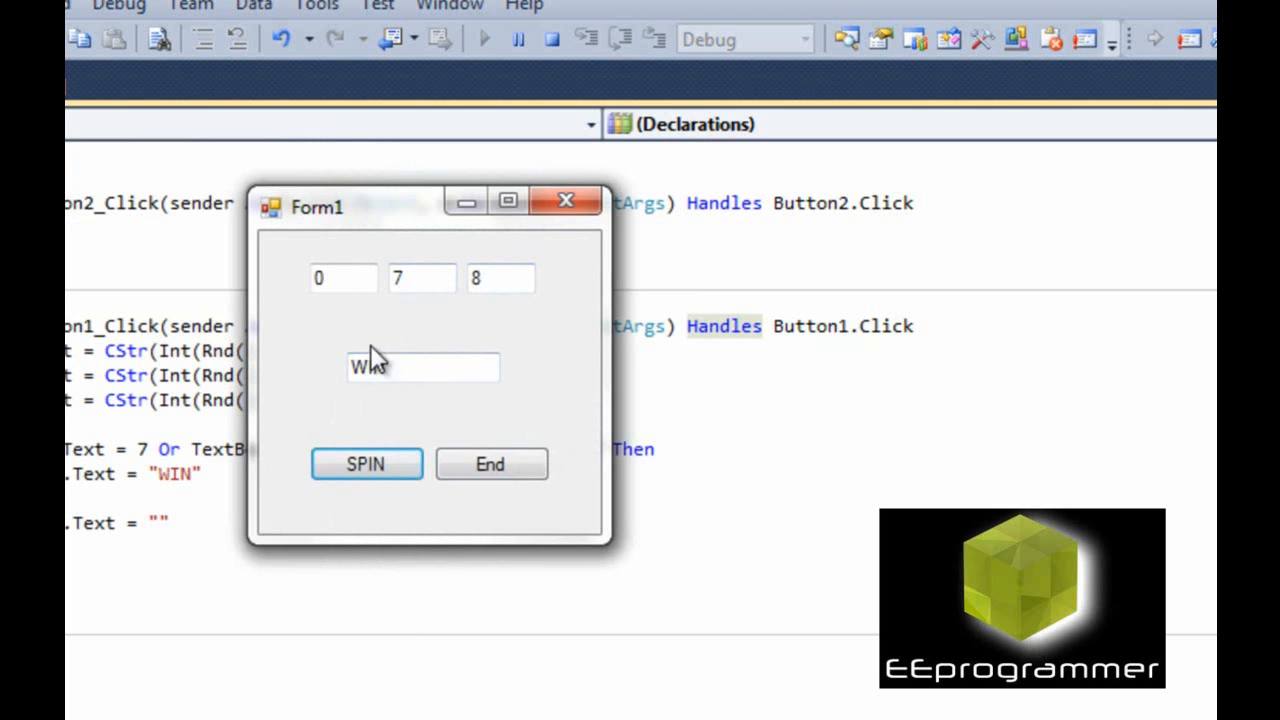
click(366, 464)
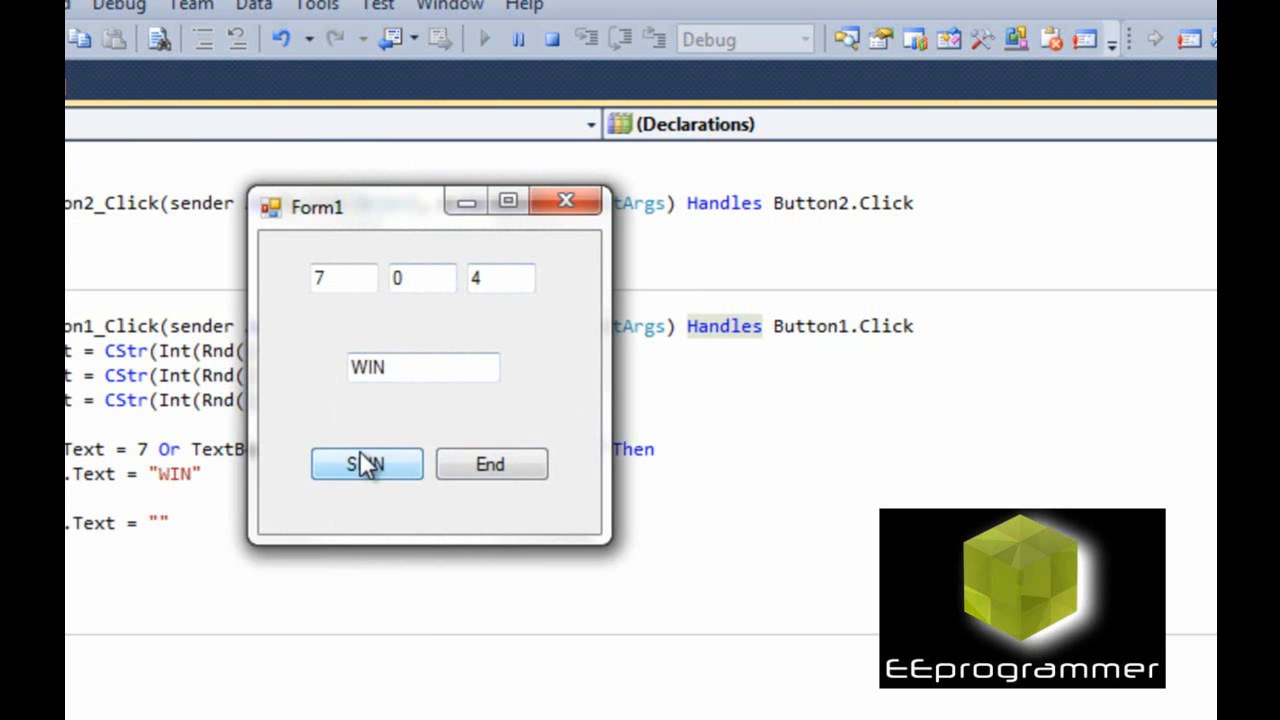
click(366, 464)
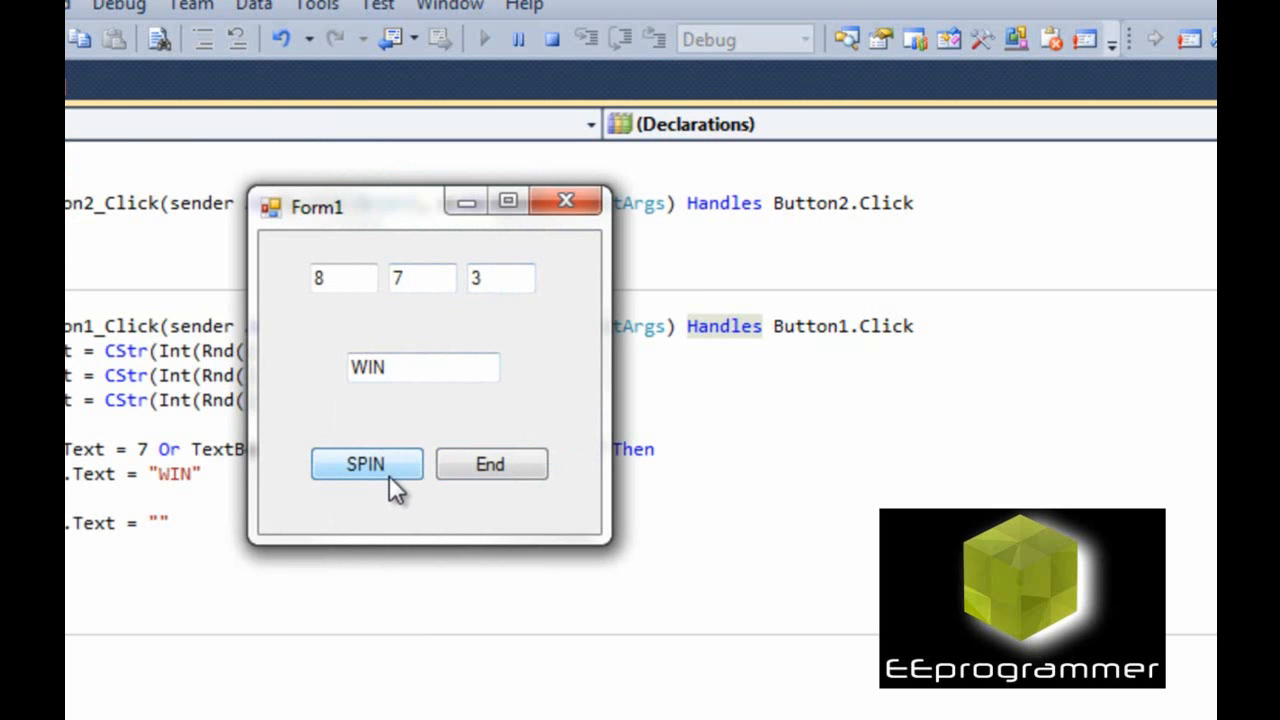
click(364, 464)
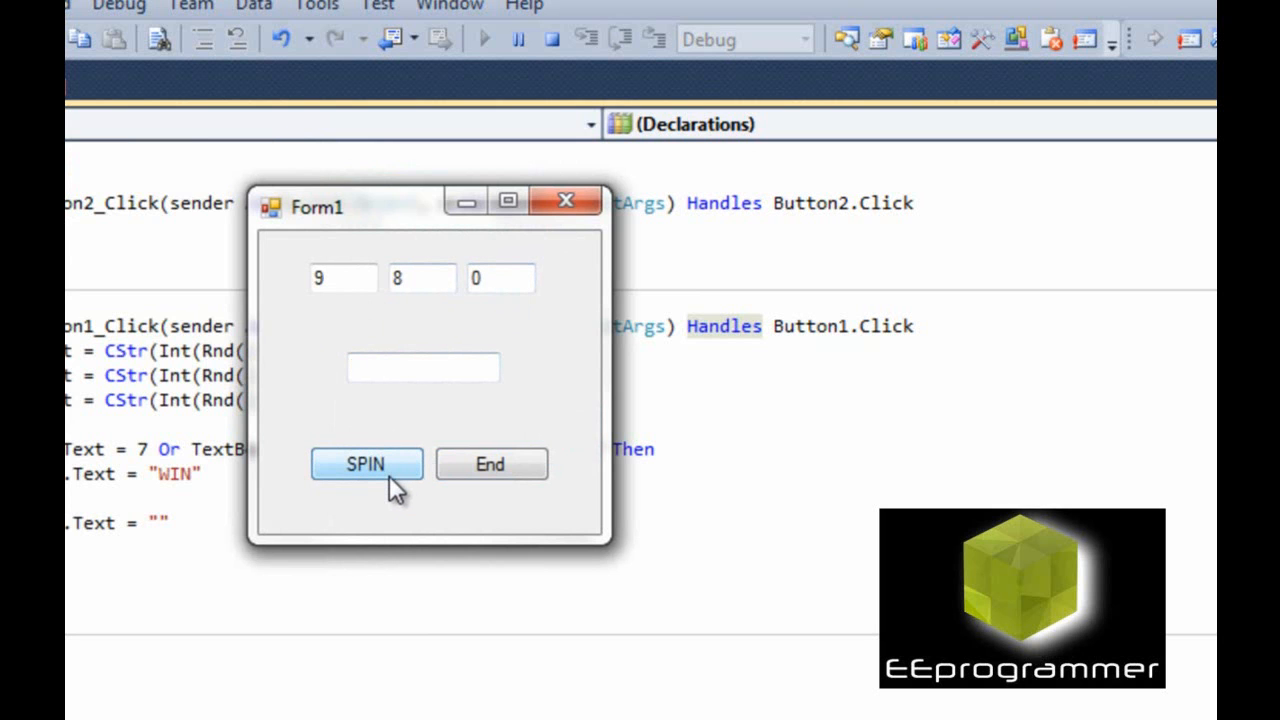
mouse_move(390, 486)
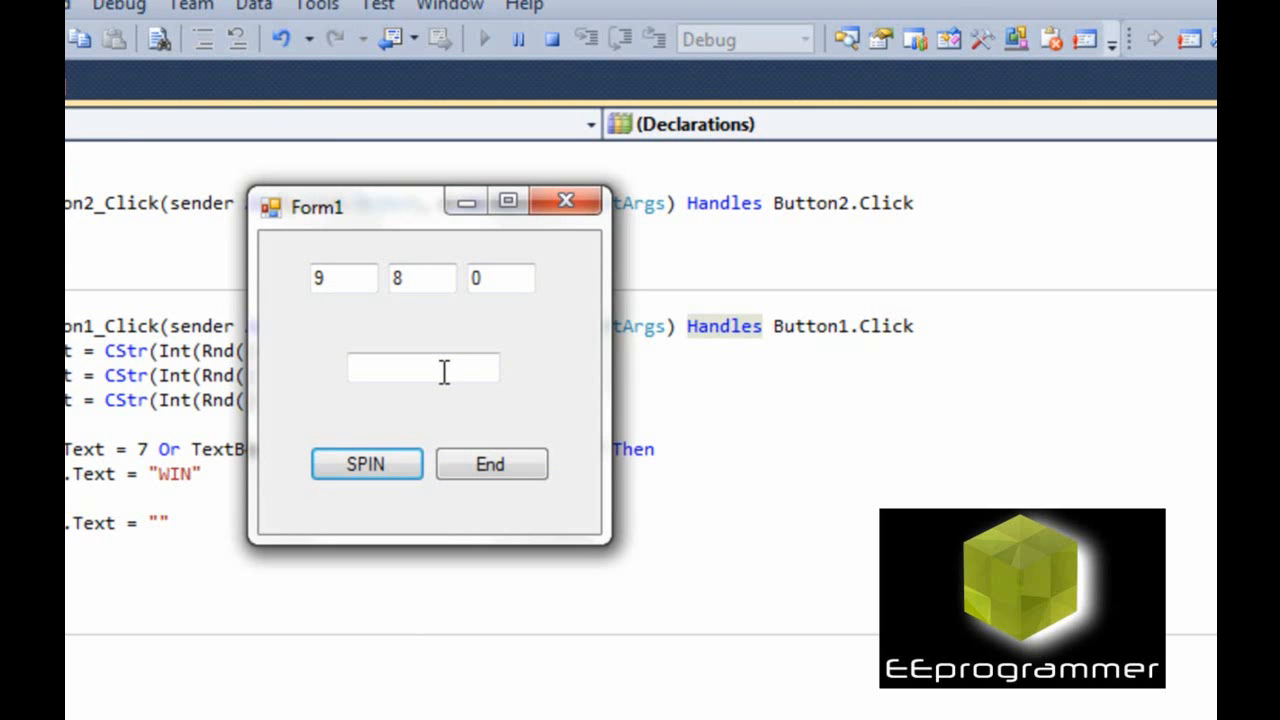
mouse_move(516, 452)
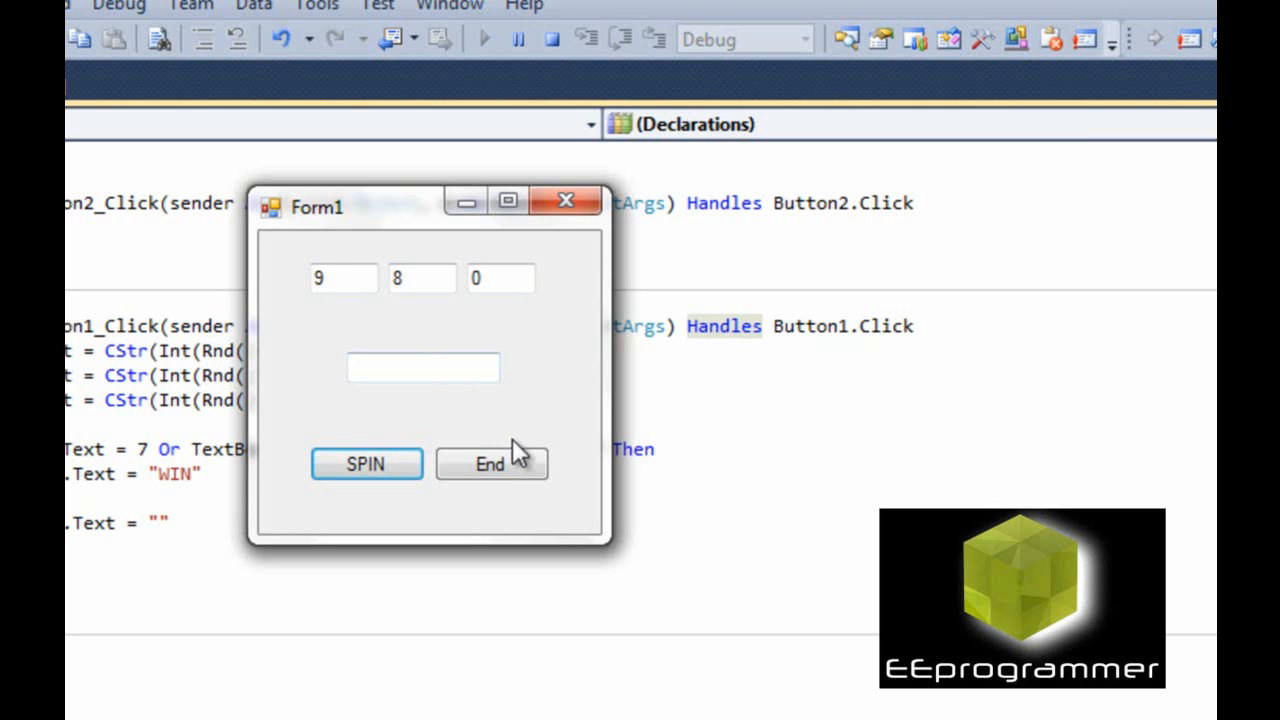
click(488, 464)
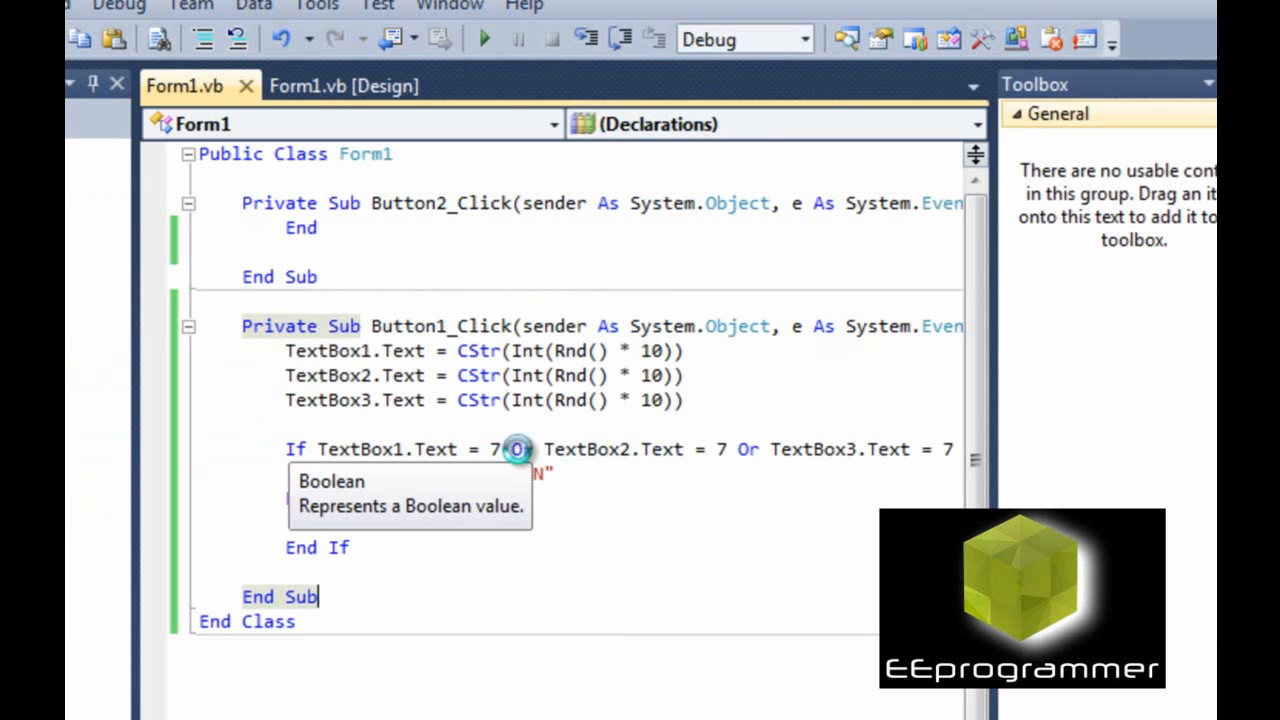